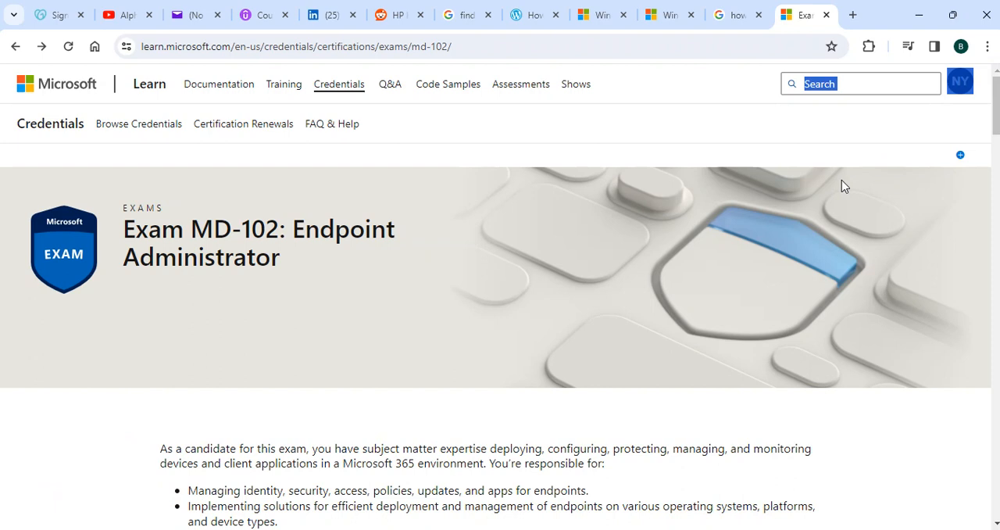
{"action": "mouse_move", "coordinate": [750, 170]}
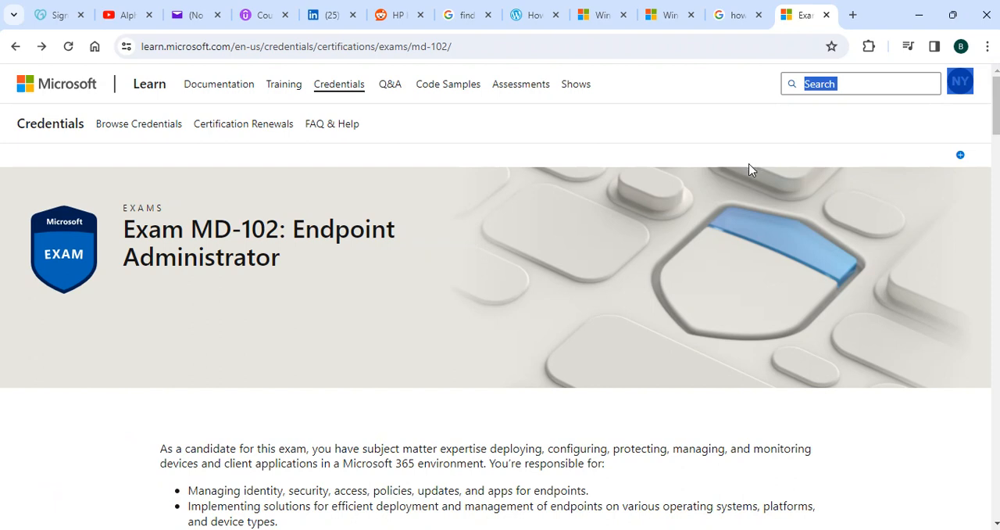
{"action": "mouse_move", "coordinate": [631, 248]}
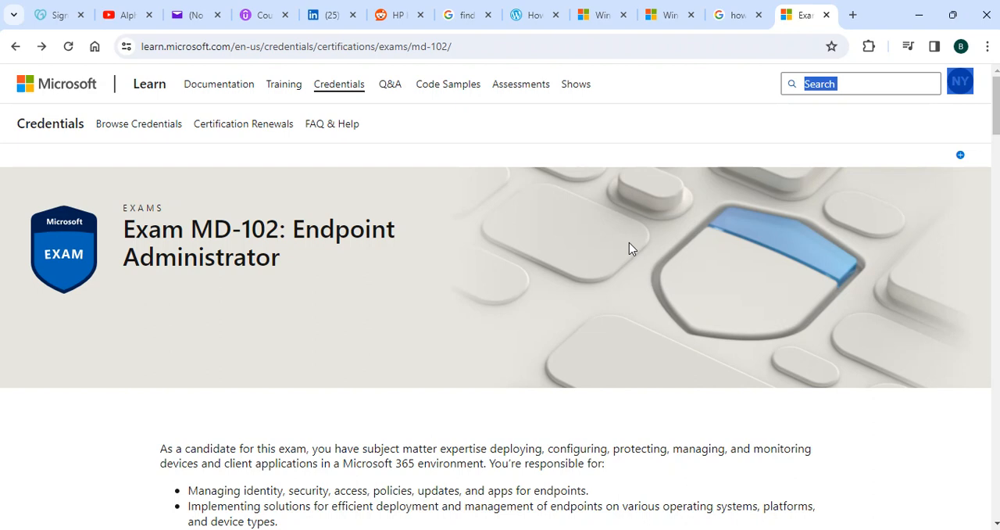
{"action": "mouse_move", "coordinate": [521, 260]}
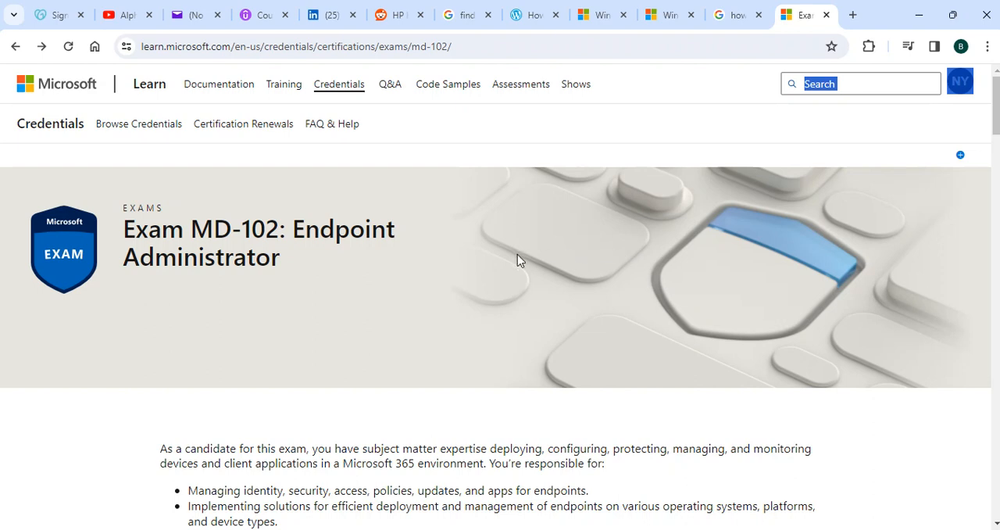
{"action": "mouse_move", "coordinate": [638, 295]}
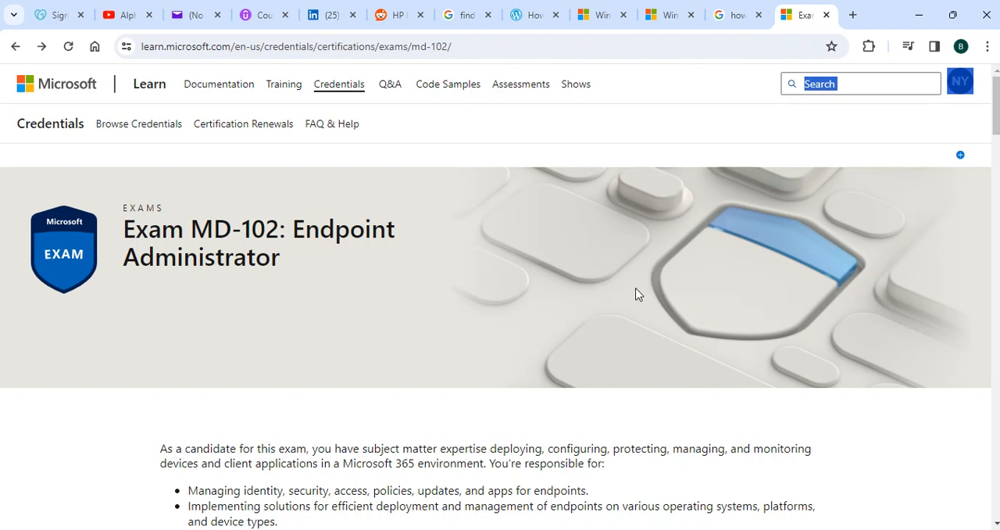
{"action": "mouse_move", "coordinate": [632, 294]}
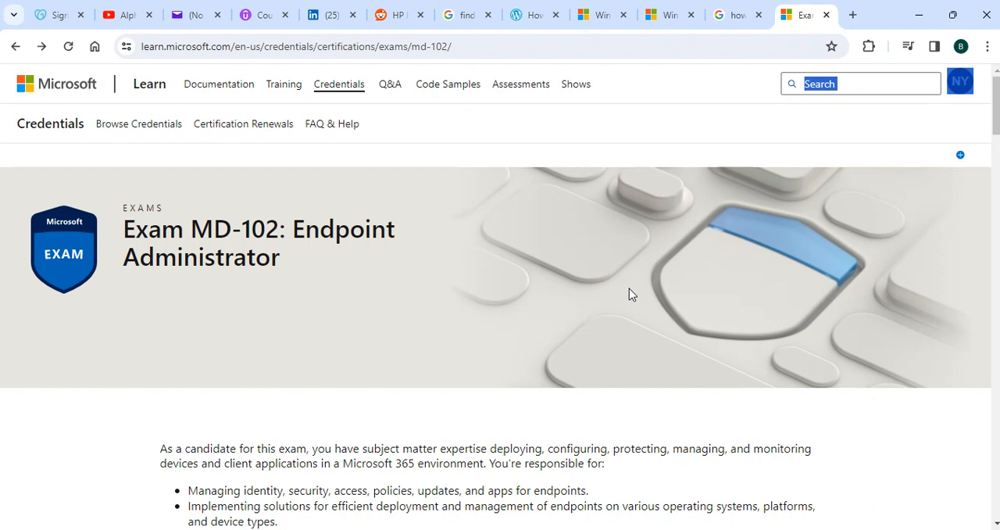
{"action": "mouse_move", "coordinate": [183, 336]}
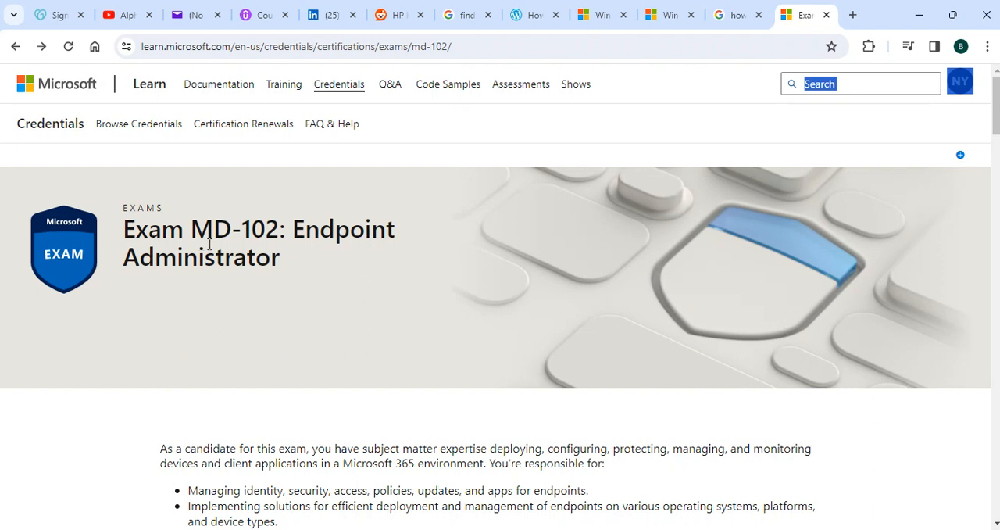
{"action": "mouse_move", "coordinate": [734, 275]}
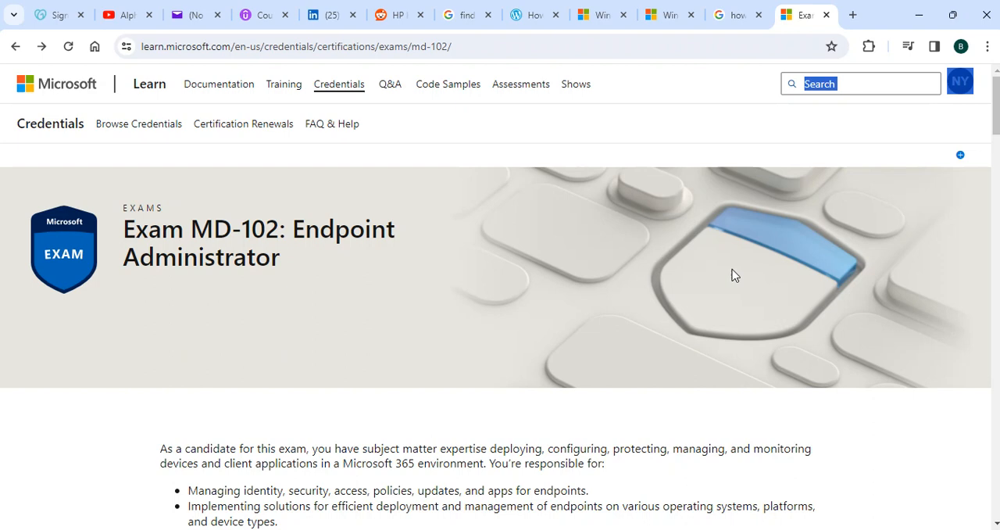
{"action": "mouse_move", "coordinate": [731, 256]}
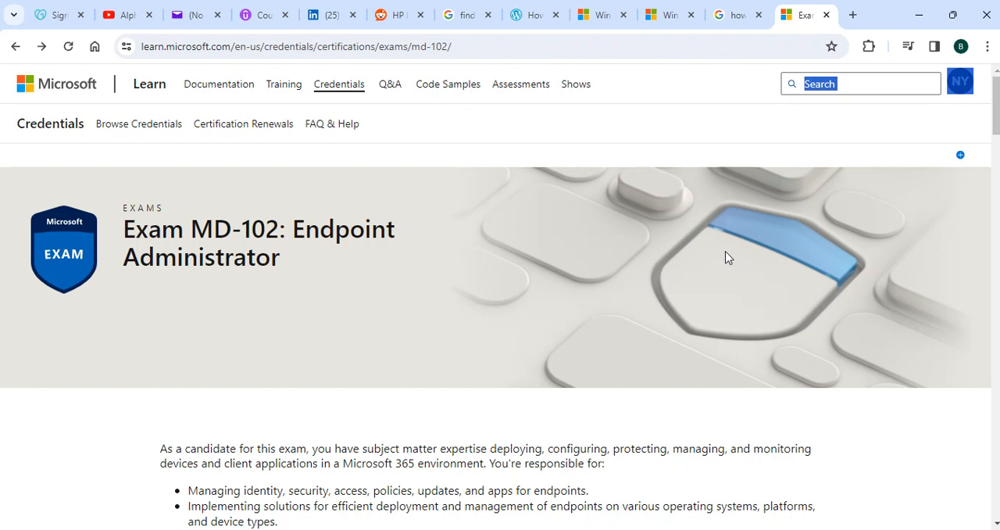
{"action": "mouse_move", "coordinate": [742, 315]}
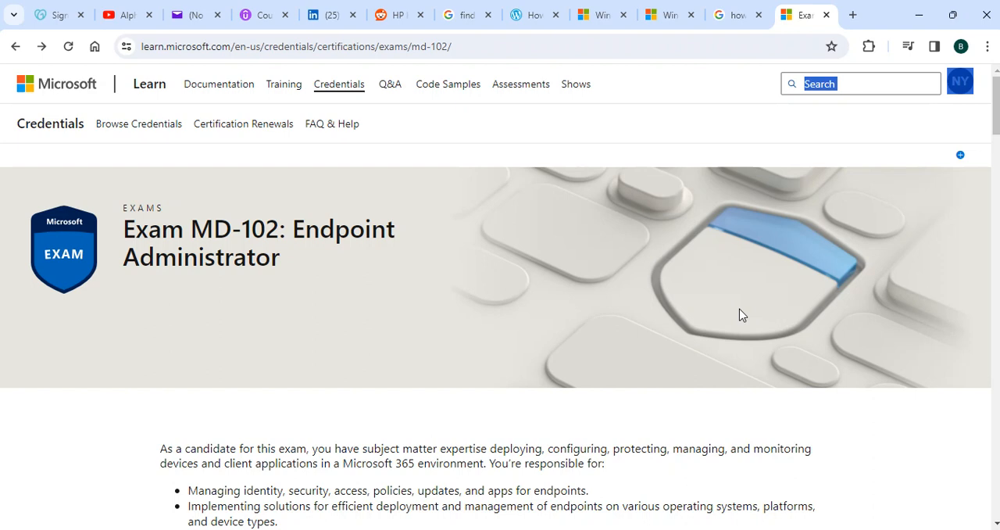
{"action": "mouse_move", "coordinate": [727, 295]}
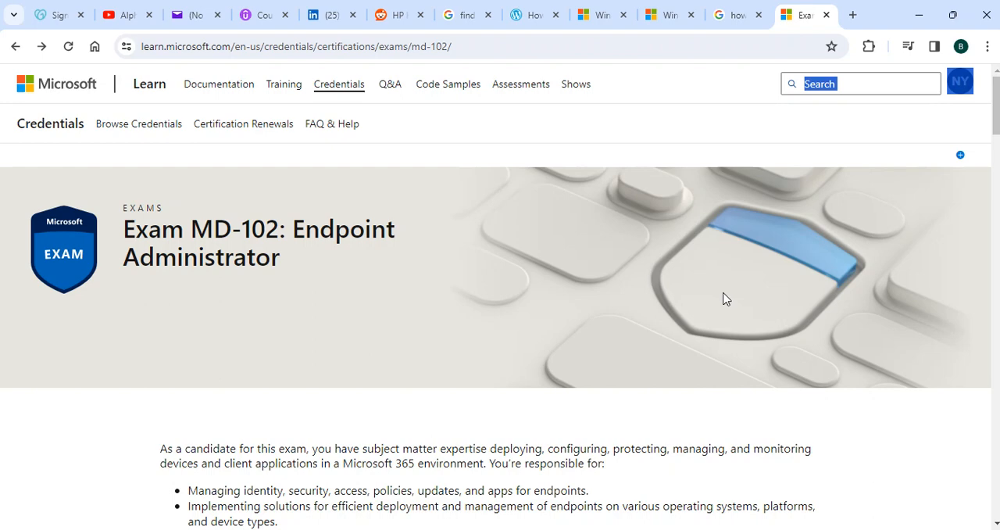
{"action": "mouse_move", "coordinate": [126, 15]}
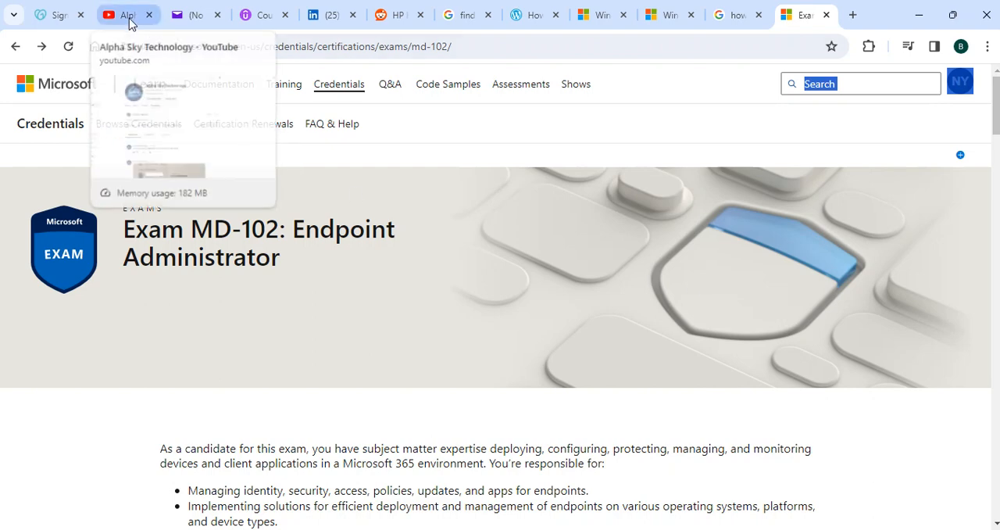
Show the Alpha Sky Technology channel header above the empty Community post composer on YouTube
{"action": "left_click", "coordinate": [129, 14]}
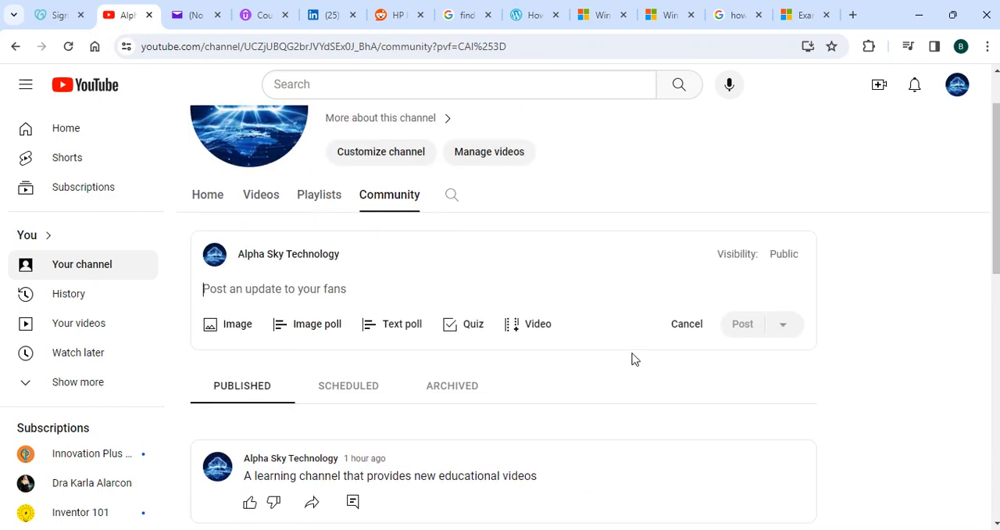
{"action": "mouse_move", "coordinate": [631, 352]}
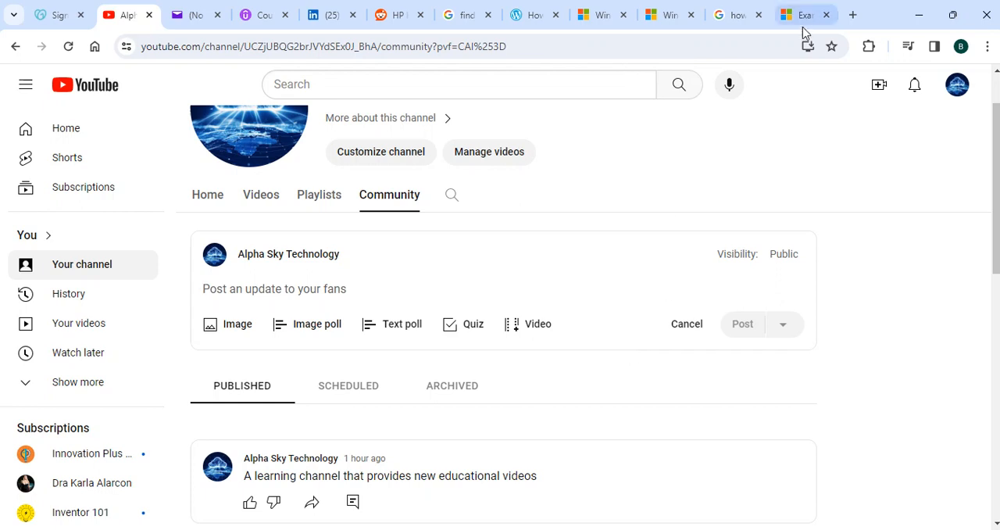
{"action": "scroll", "scroll_direction": "up", "scroll_amount": 3}
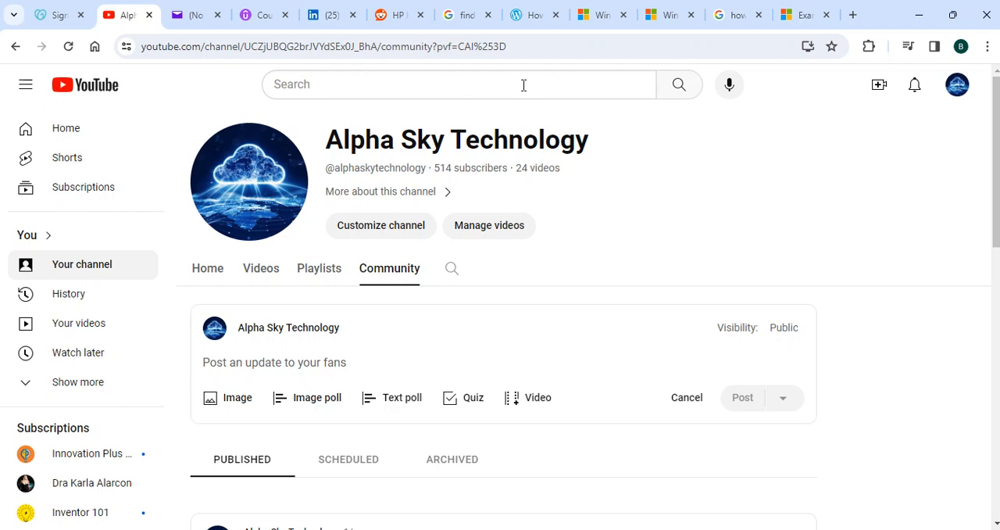
{"action": "mouse_move", "coordinate": [745, 125]}
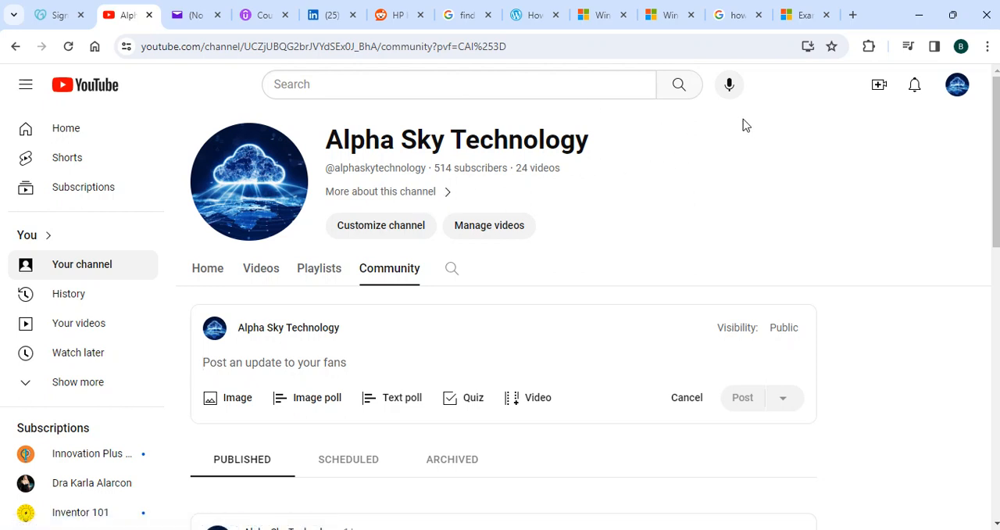
Show the MD-102 Endpoint Administrator exam description with its full responsibilities list
{"action": "left_click", "coordinate": [797, 14]}
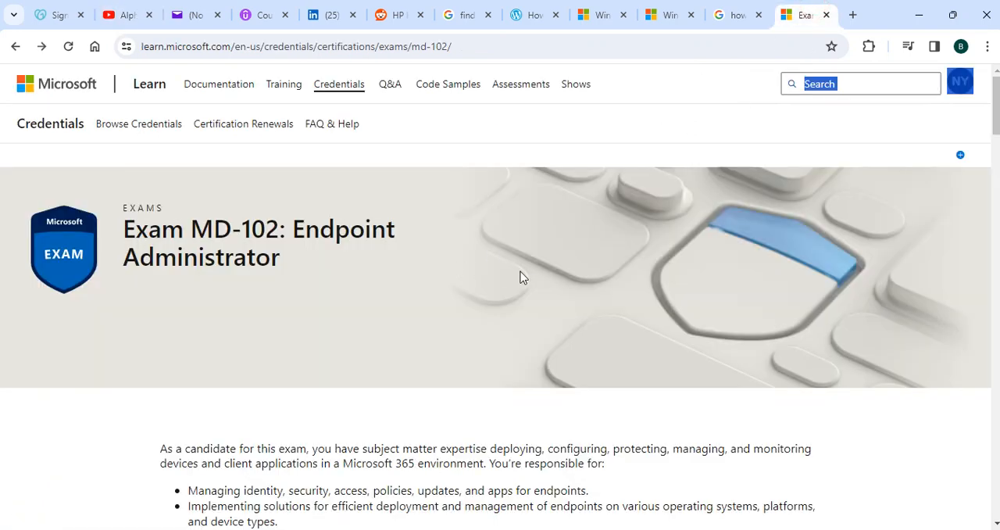
{"action": "mouse_move", "coordinate": [98, 164]}
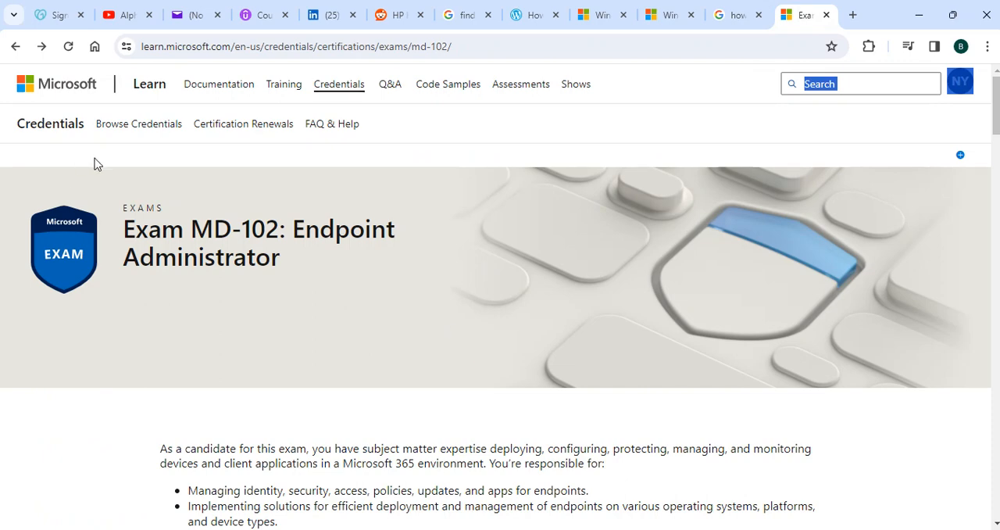
{"action": "scroll", "scroll_direction": "down", "scroll_amount": 3}
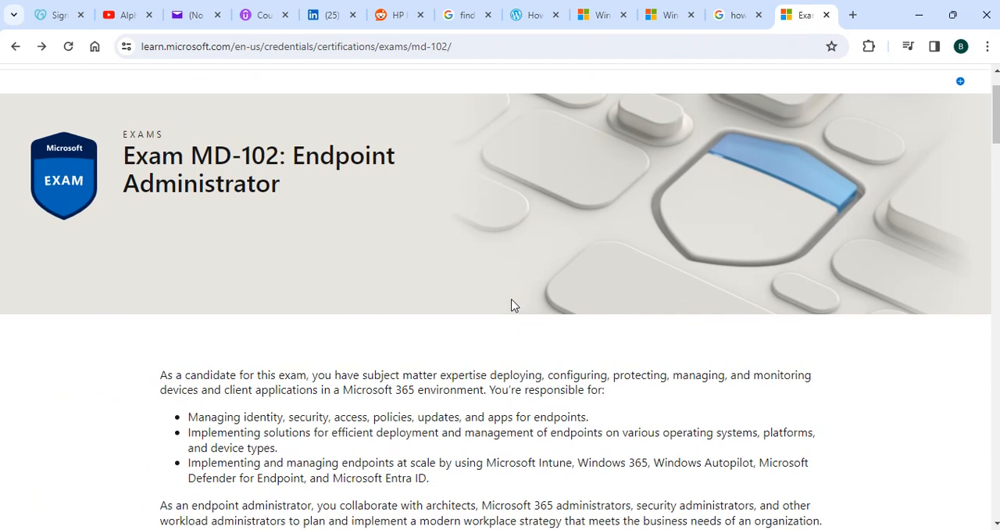
{"action": "mouse_move", "coordinate": [434, 280]}
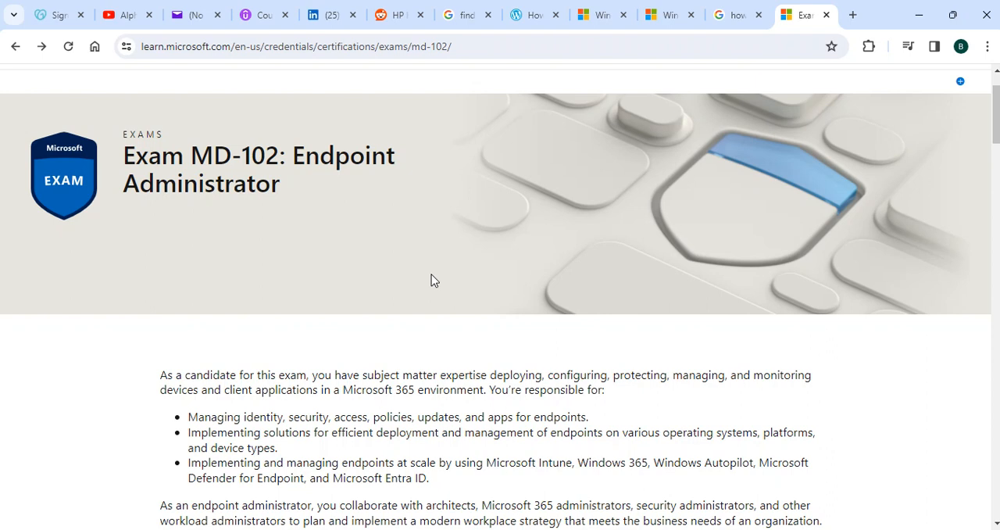
{"action": "mouse_move", "coordinate": [578, 362]}
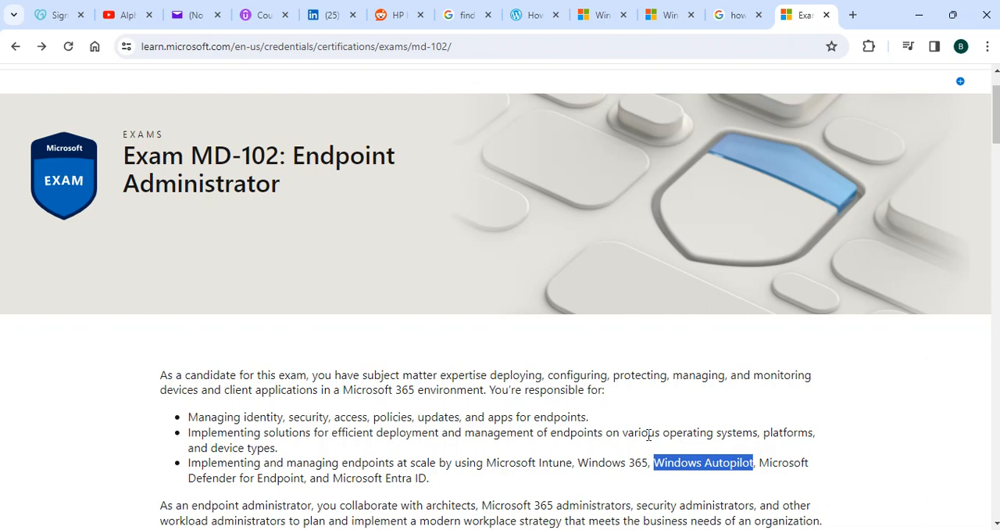
{"action": "scroll", "scroll_direction": "down", "scroll_amount": 3}
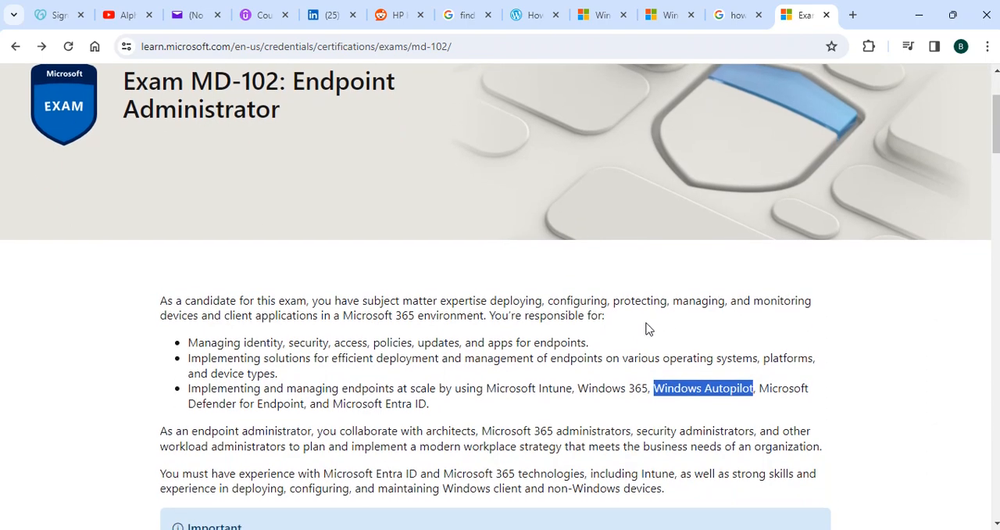
{"action": "scroll", "scroll_direction": "down", "scroll_amount": 3}
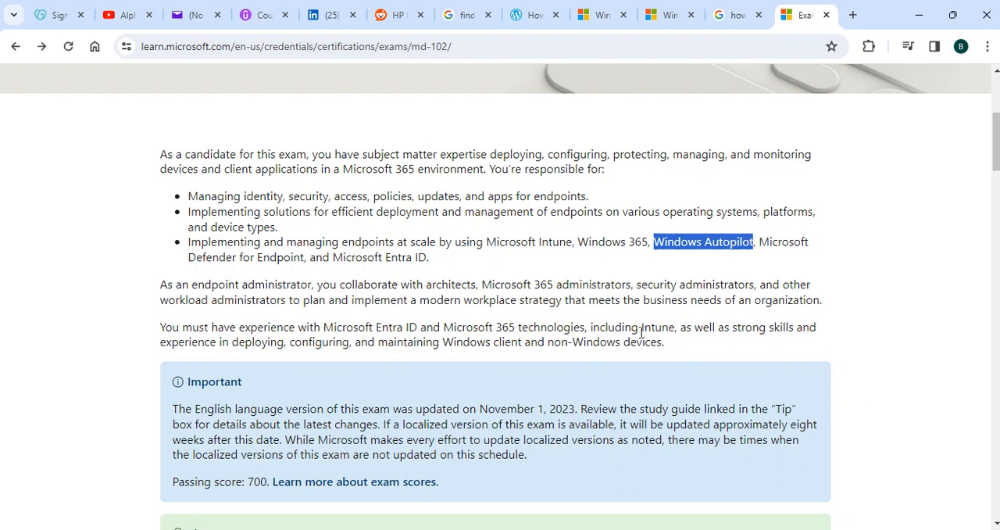
{"action": "mouse_move", "coordinate": [641, 332]}
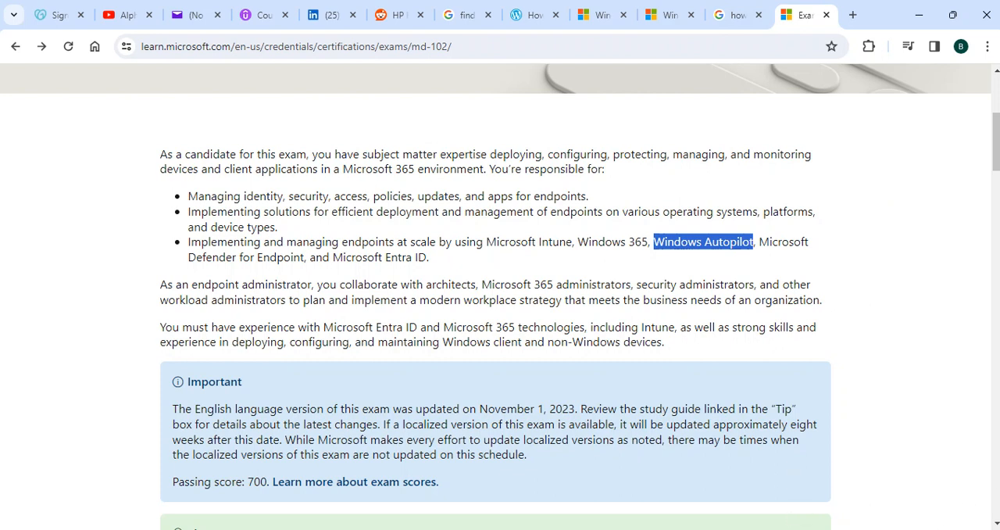
{"action": "mouse_move", "coordinate": [154, 334]}
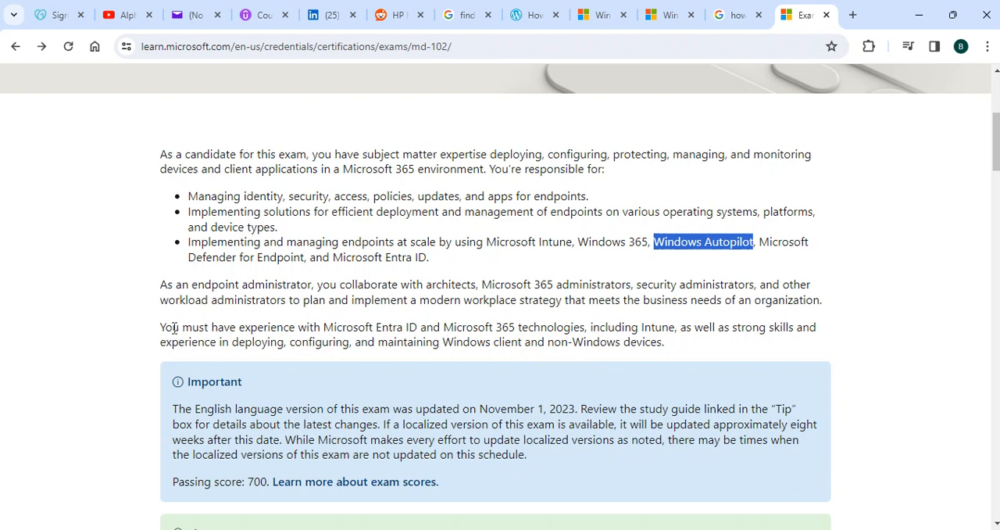
{"action": "mouse_move", "coordinate": [232, 345]}
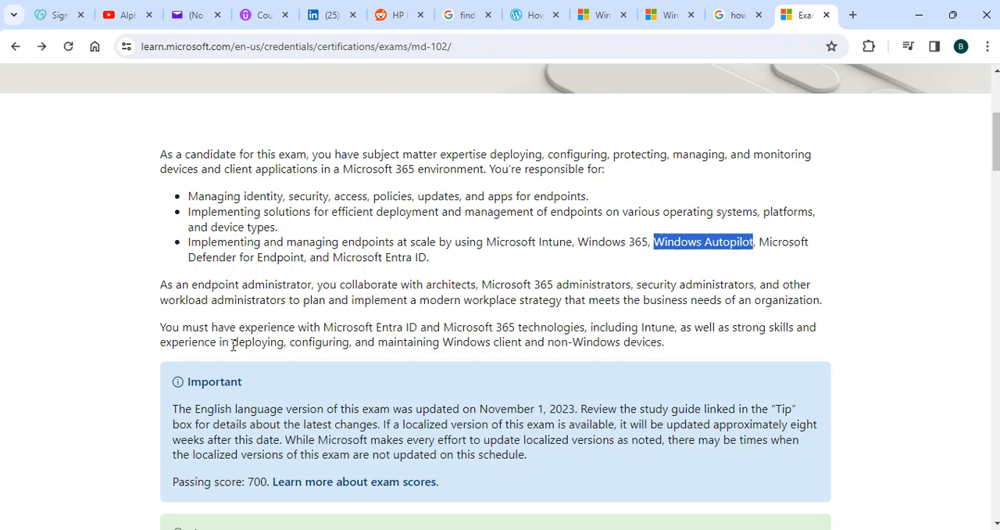
{"action": "mouse_move", "coordinate": [742, 327]}
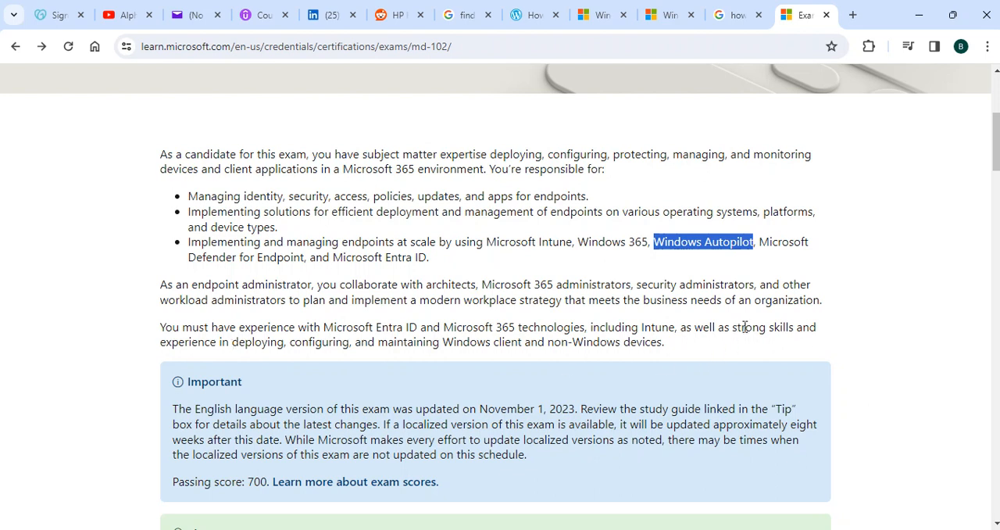
{"action": "mouse_move", "coordinate": [760, 347]}
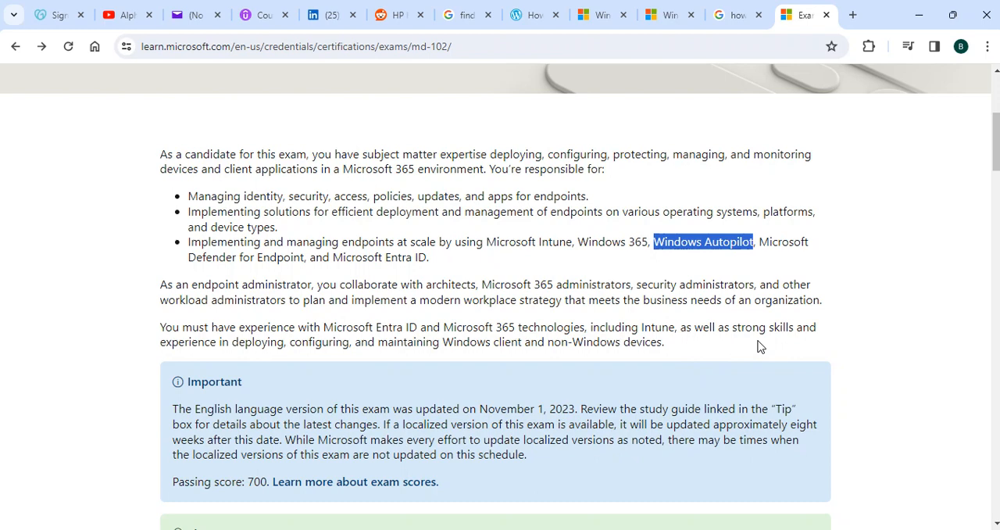
{"action": "mouse_move", "coordinate": [649, 325]}
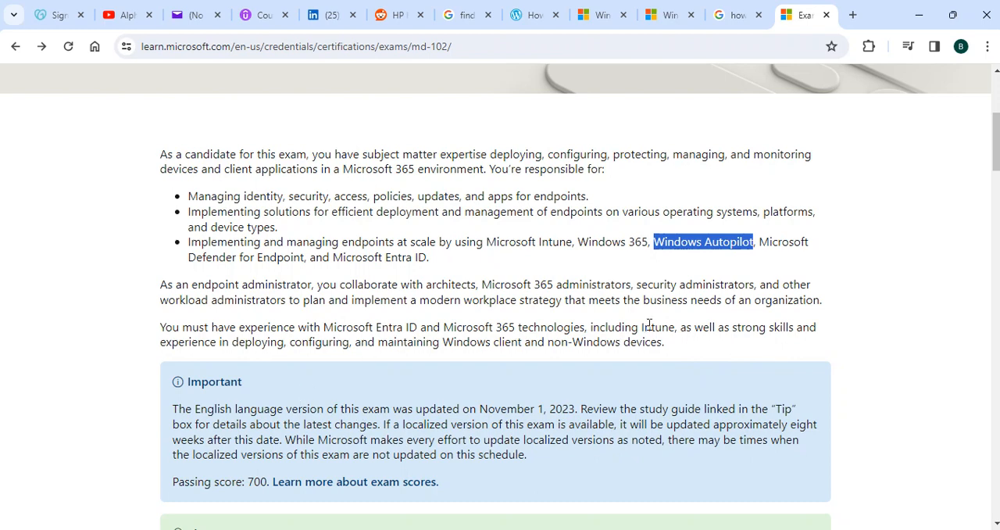
{"action": "scroll", "scroll_direction": "down", "scroll_amount": 3}
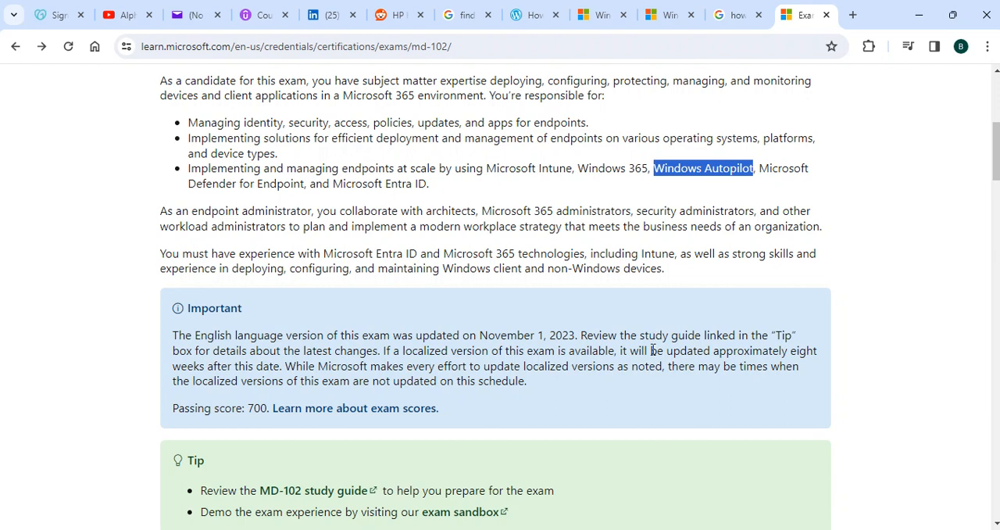
{"action": "mouse_move", "coordinate": [600, 327]}
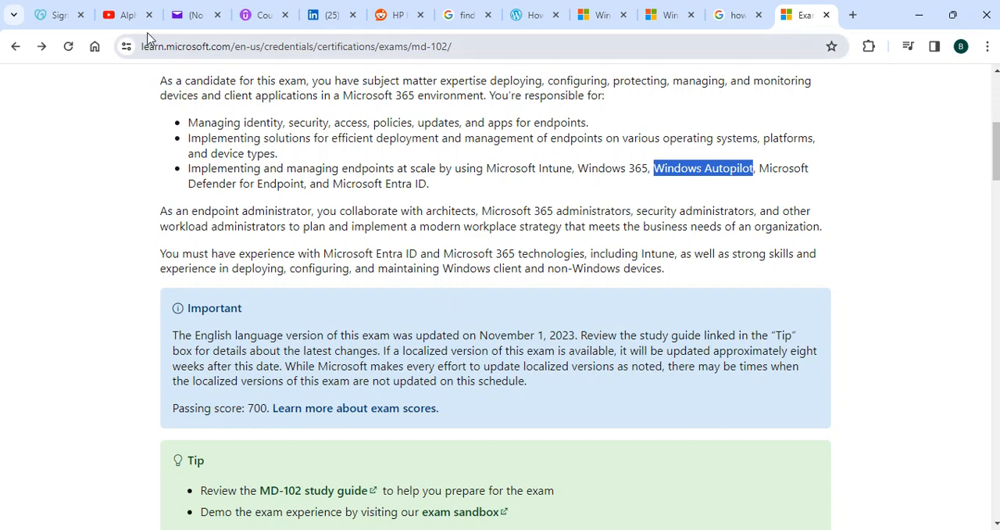
Display the posted Endpoint Administrator score report marked as passed with score 813
{"action": "left_click", "coordinate": [125, 15]}
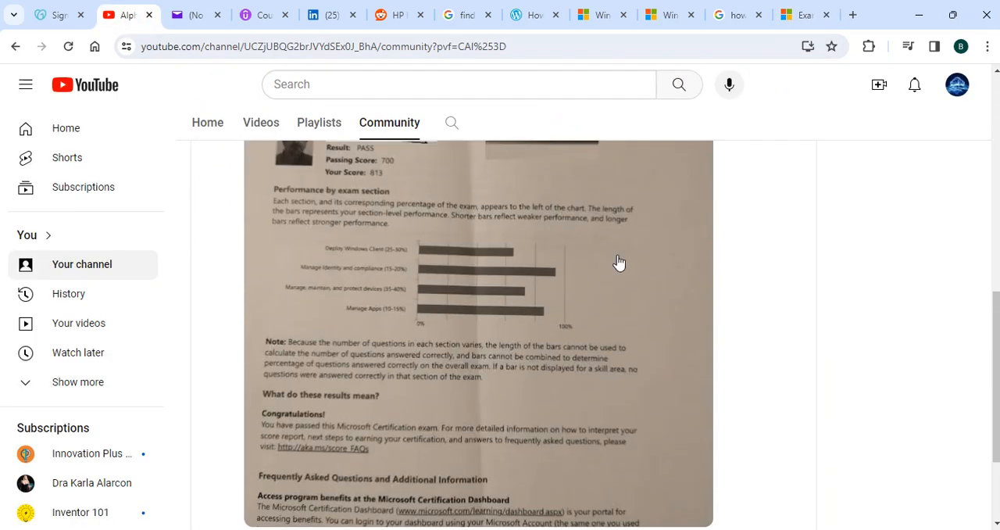
{"action": "scroll", "scroll_direction": "up", "scroll_amount": 3}
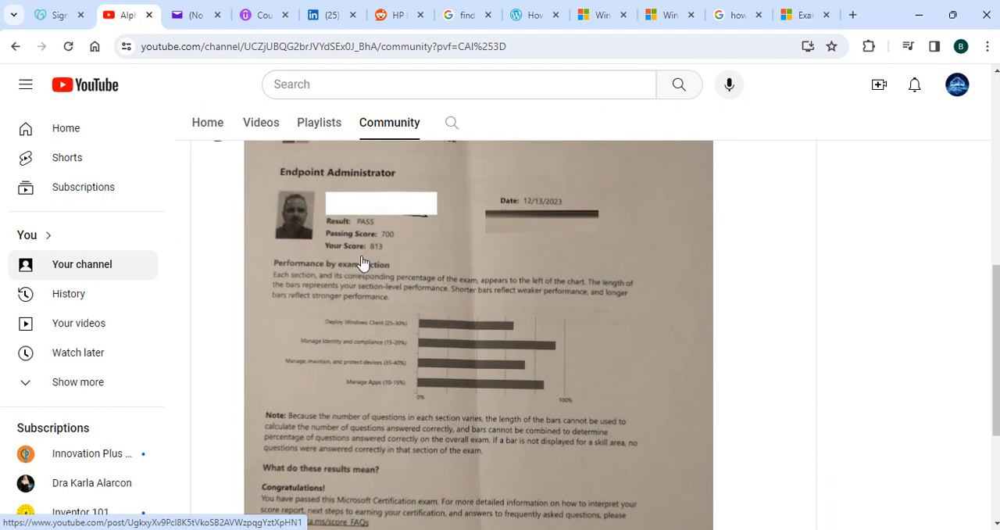
{"action": "mouse_move", "coordinate": [381, 257]}
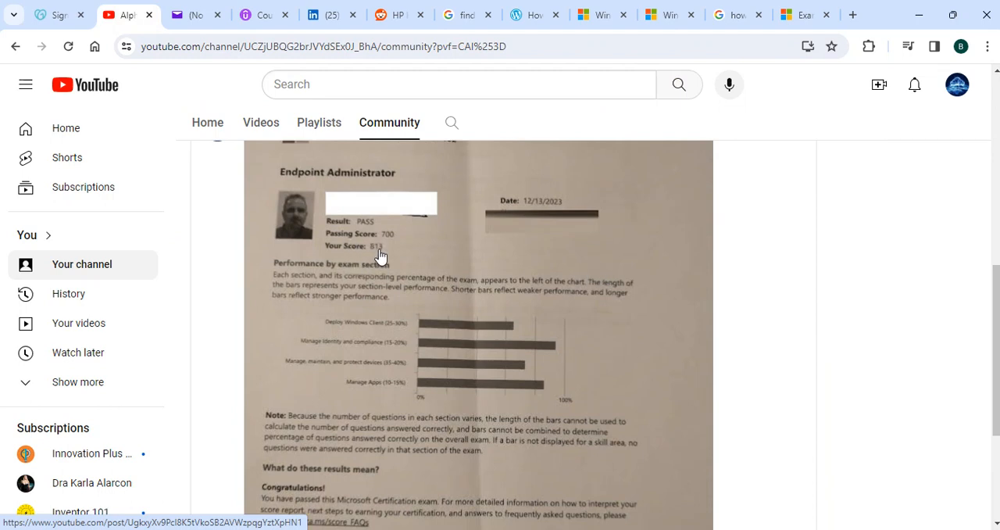
{"action": "mouse_move", "coordinate": [395, 244]}
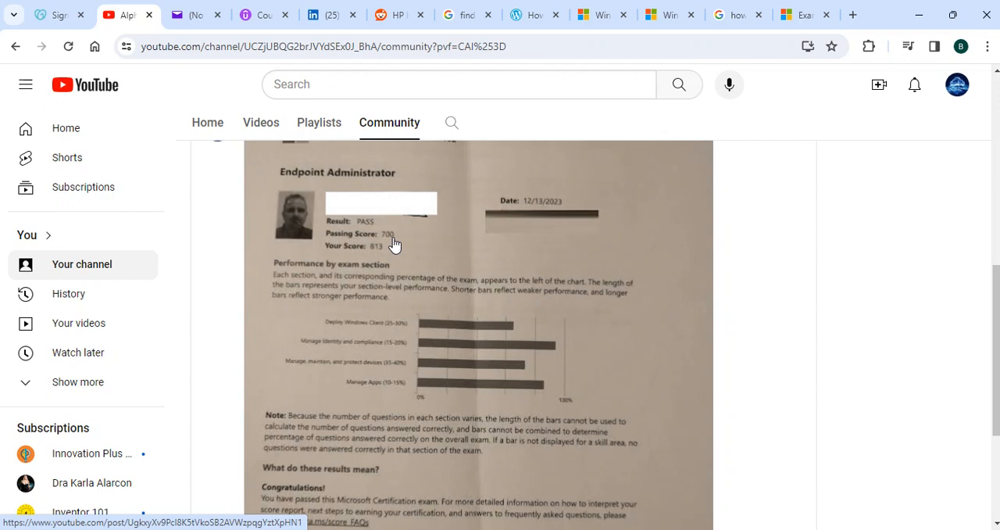
{"action": "mouse_move", "coordinate": [426, 272]}
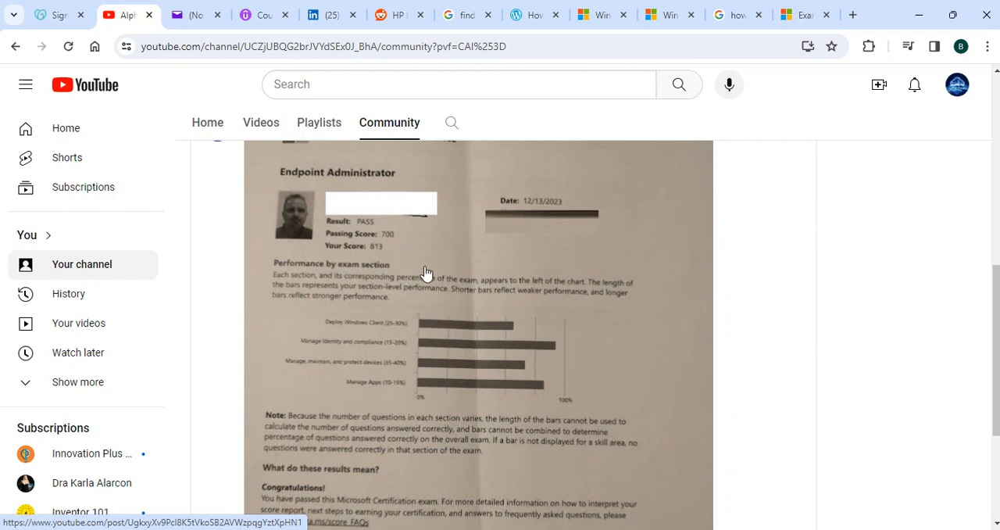
{"action": "mouse_move", "coordinate": [483, 296]}
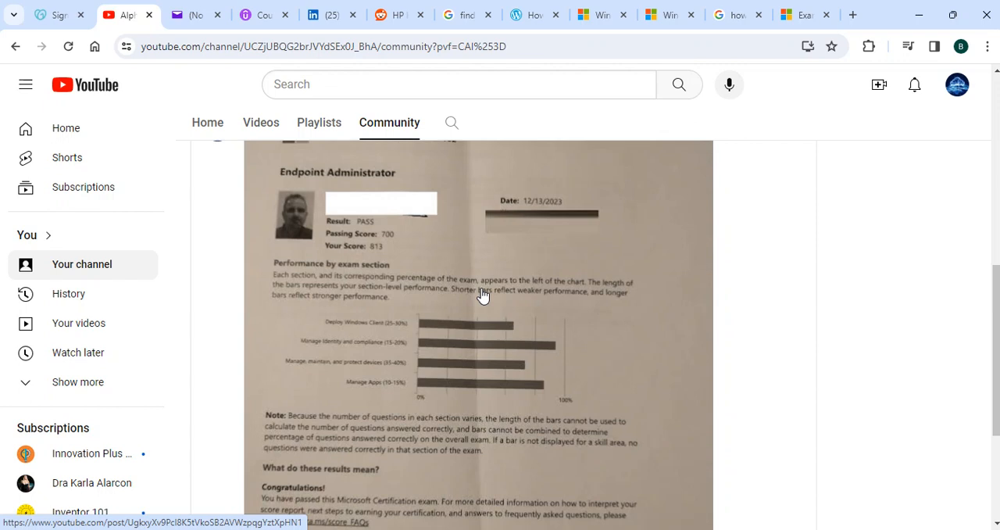
{"action": "mouse_move", "coordinate": [436, 328]}
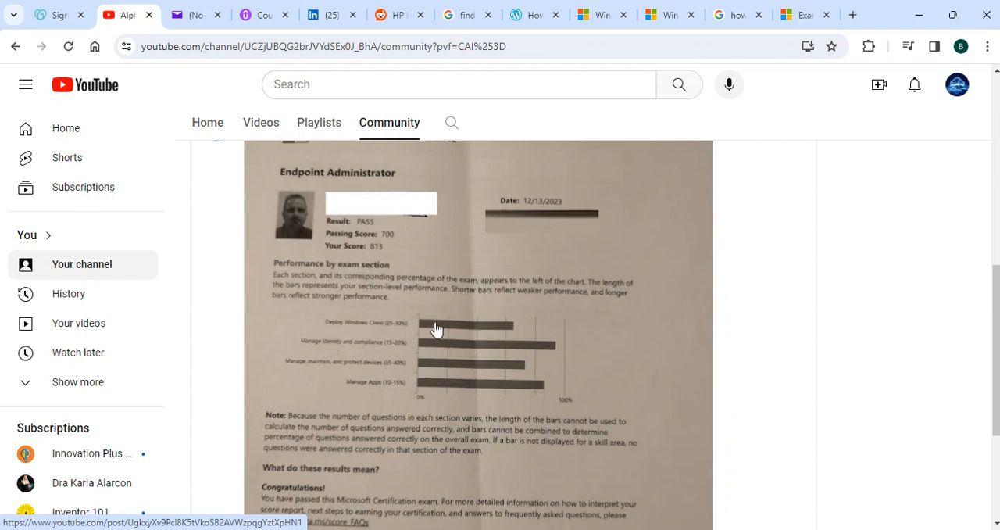
{"action": "mouse_move", "coordinate": [450, 327]}
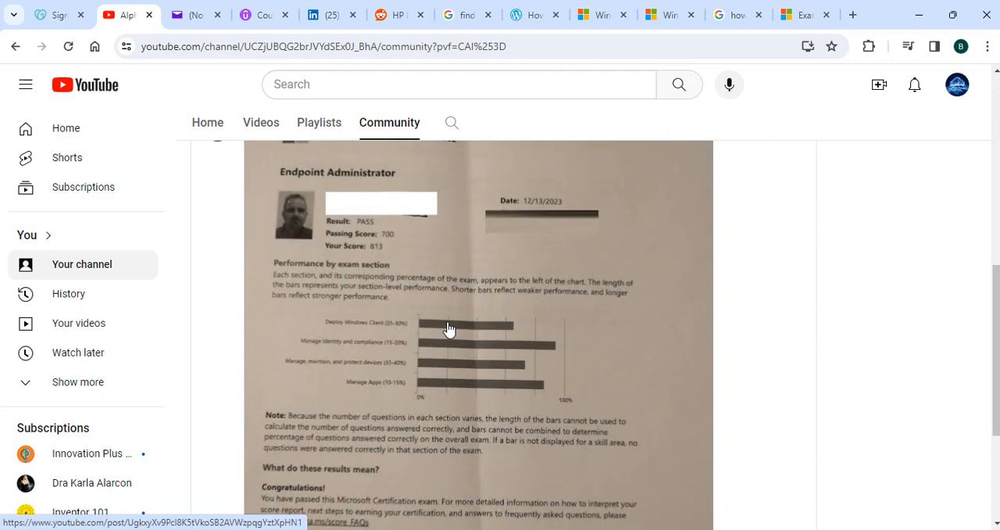
{"action": "mouse_move", "coordinate": [412, 336]}
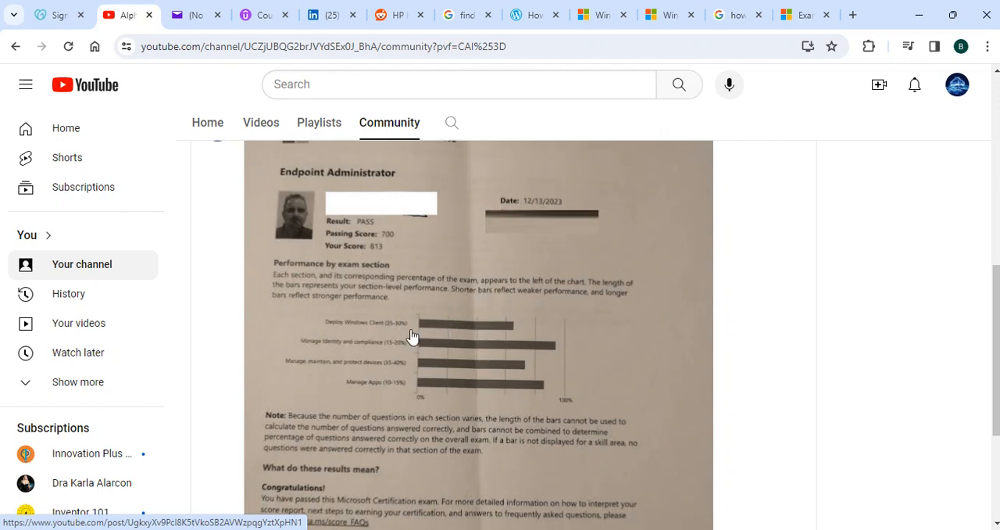
{"action": "mouse_move", "coordinate": [496, 353]}
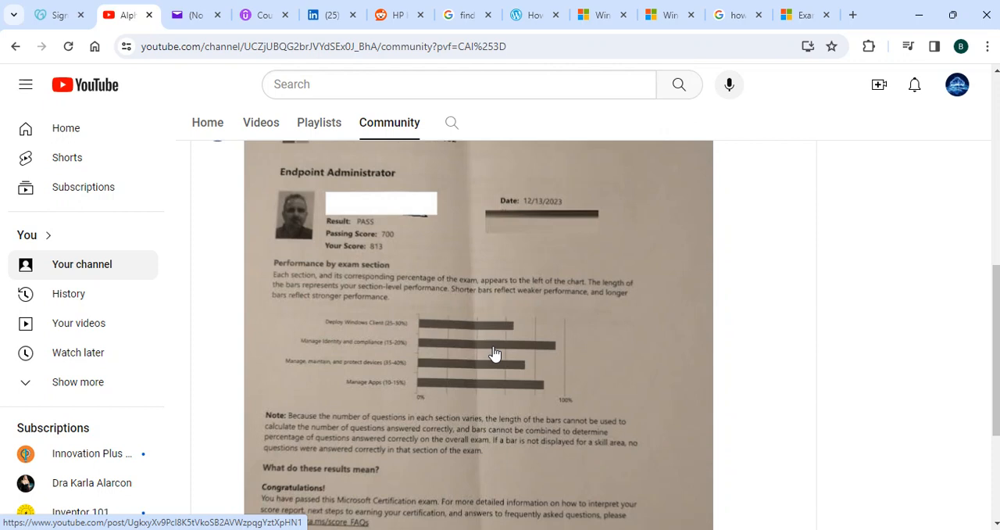
{"action": "mouse_move", "coordinate": [453, 363]}
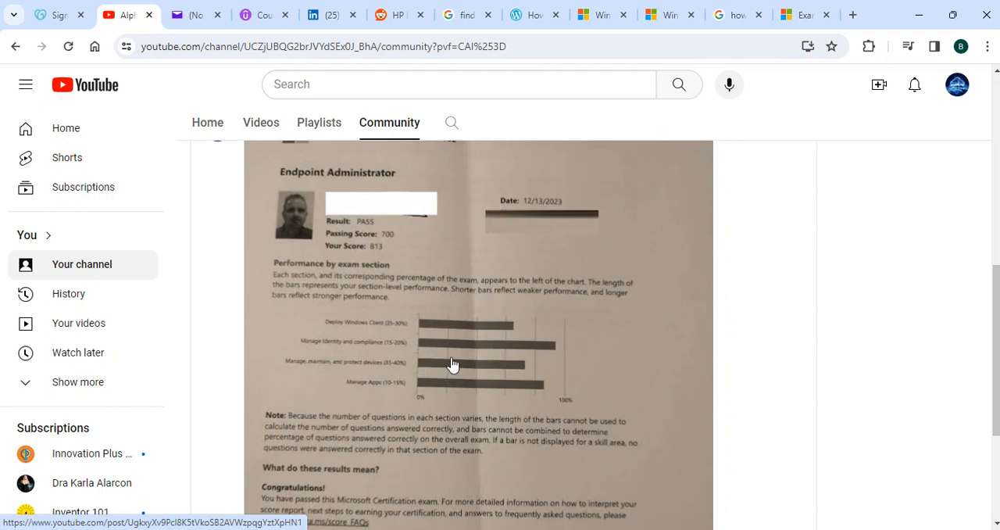
{"action": "mouse_move", "coordinate": [426, 392]}
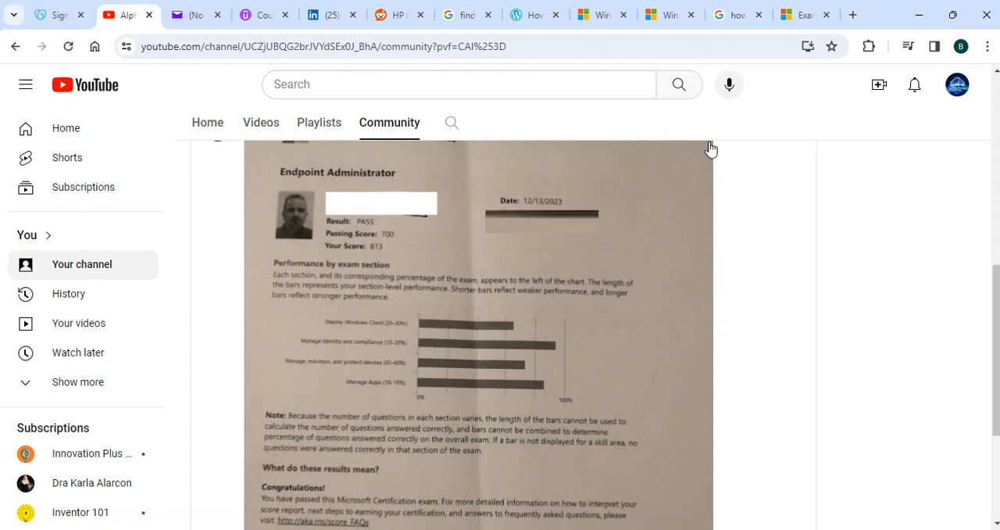
Show the MD-102 Tip box and the Schedule exam section priced at $165 USD
{"action": "left_click", "coordinate": [798, 14]}
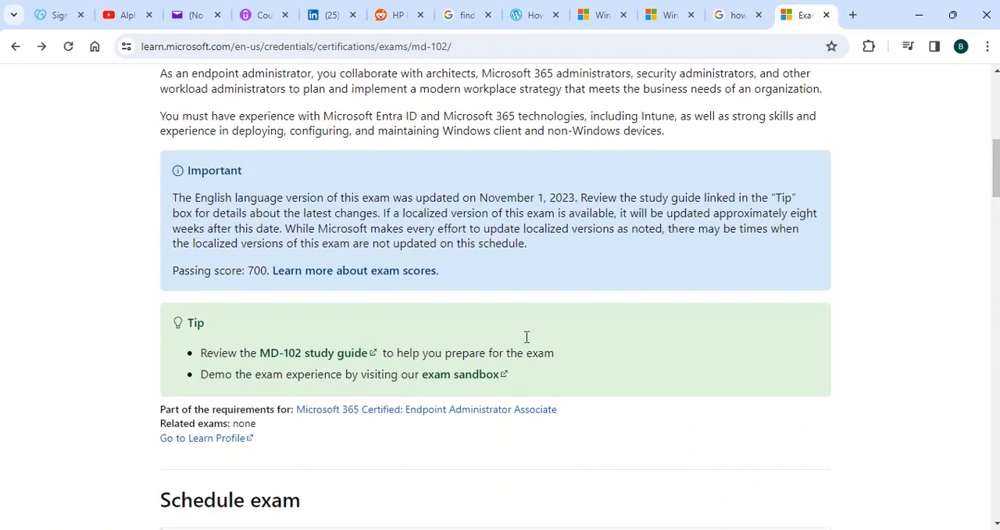
{"action": "scroll", "scroll_direction": "down", "scroll_amount": 3}
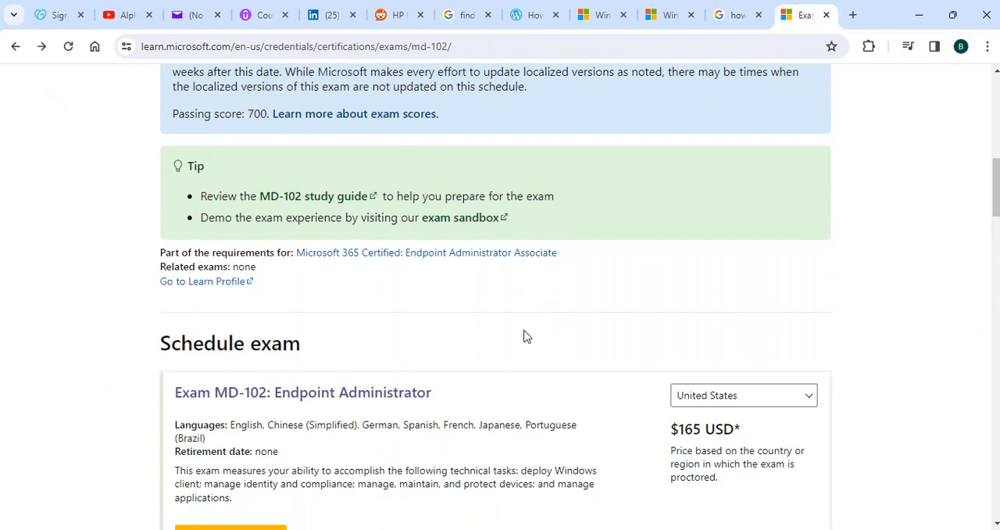
{"action": "scroll", "scroll_direction": "up", "scroll_amount": 3}
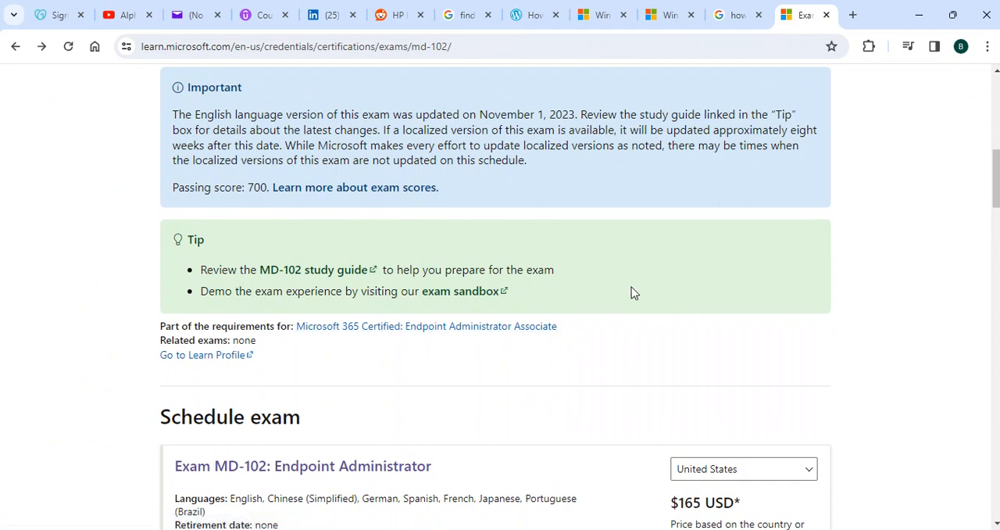
{"action": "mouse_move", "coordinate": [681, 299]}
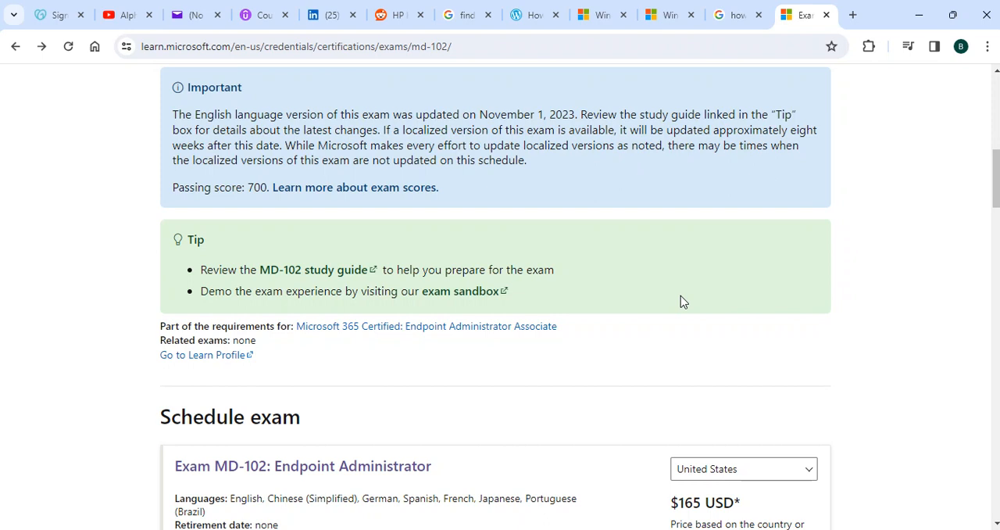
{"action": "mouse_move", "coordinate": [743, 283]}
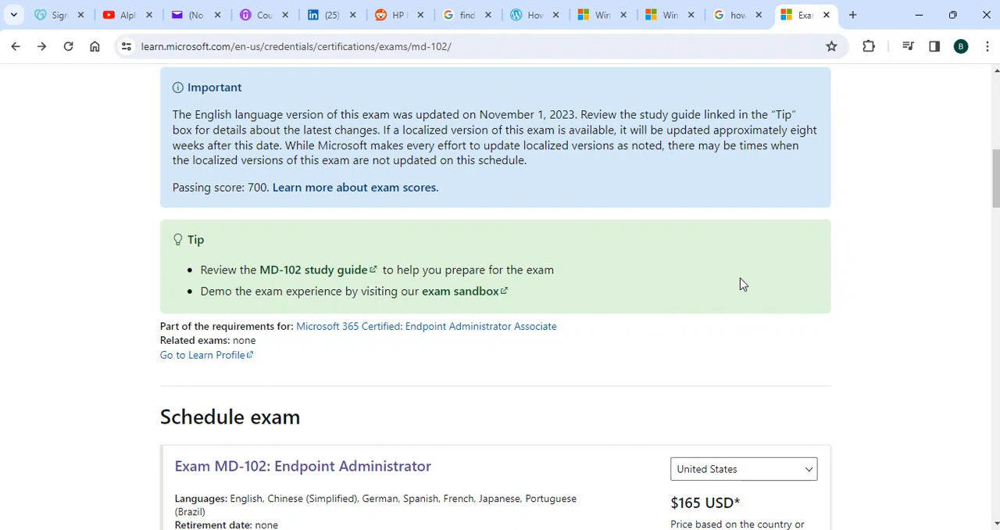
Scroll past the $165 Schedule exam card to the free practice assessment and Skills measured heading
{"action": "scroll", "scroll_direction": "down", "scroll_amount": 3}
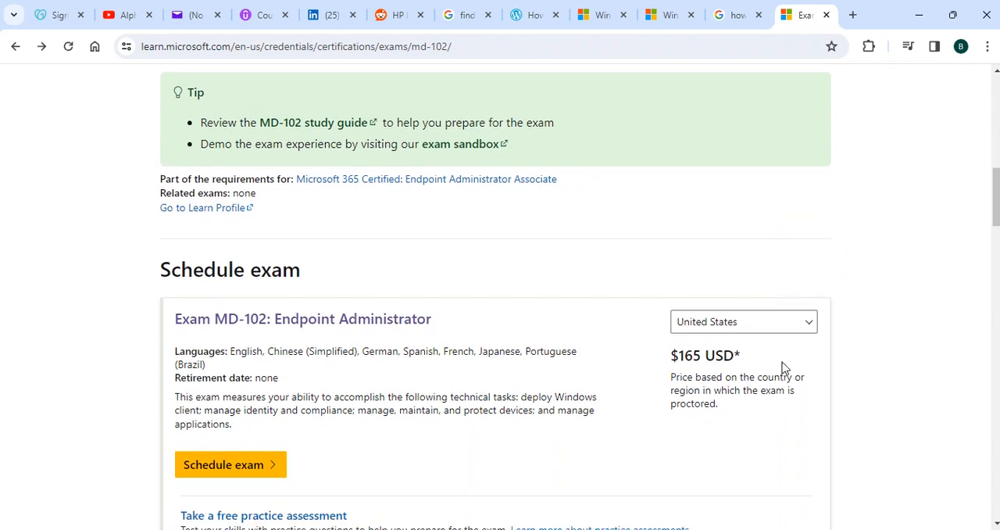
{"action": "mouse_move", "coordinate": [855, 290]}
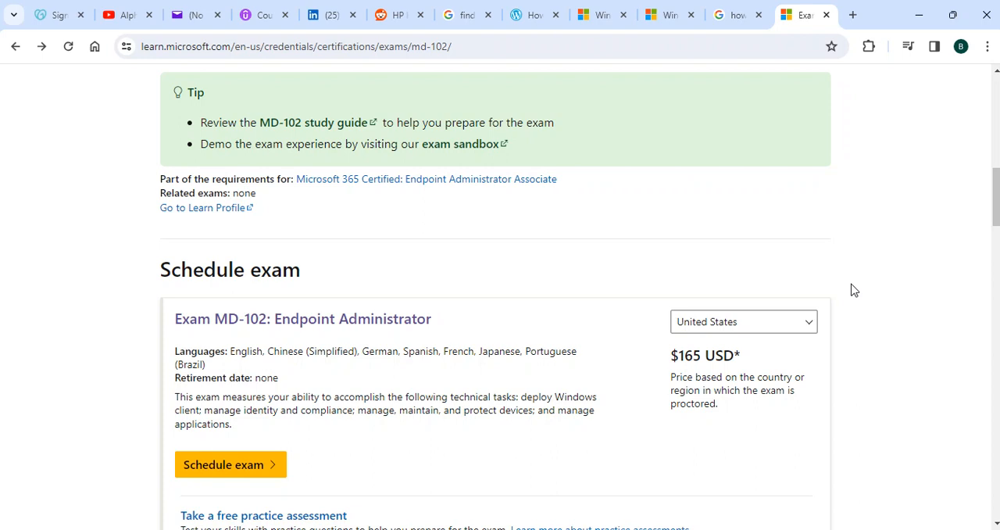
{"action": "mouse_move", "coordinate": [880, 311]}
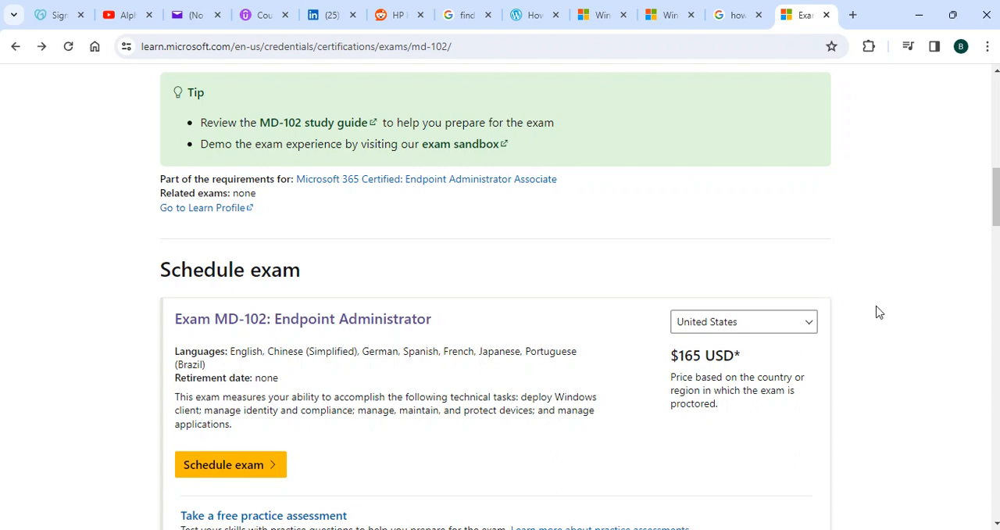
{"action": "mouse_move", "coordinate": [894, 313]}
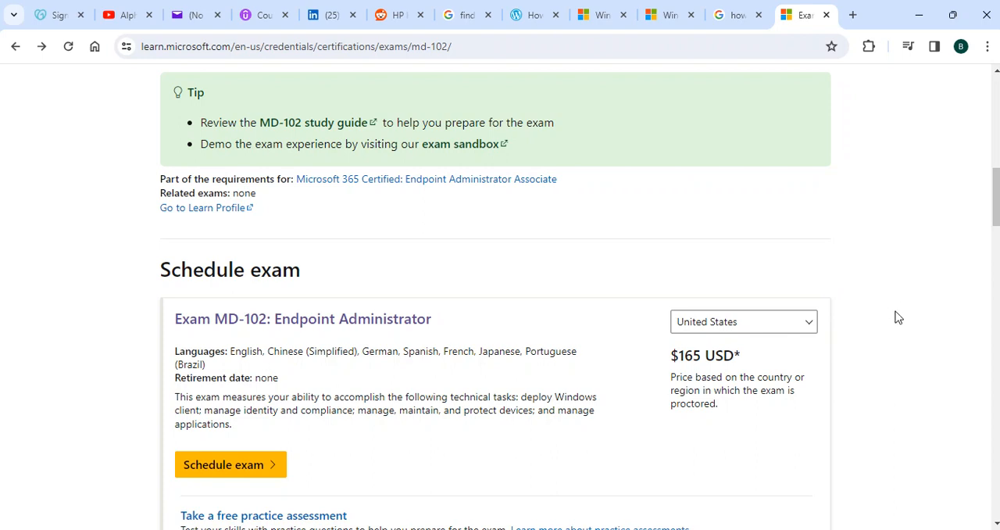
{"action": "scroll", "scroll_direction": "down", "scroll_amount": 3}
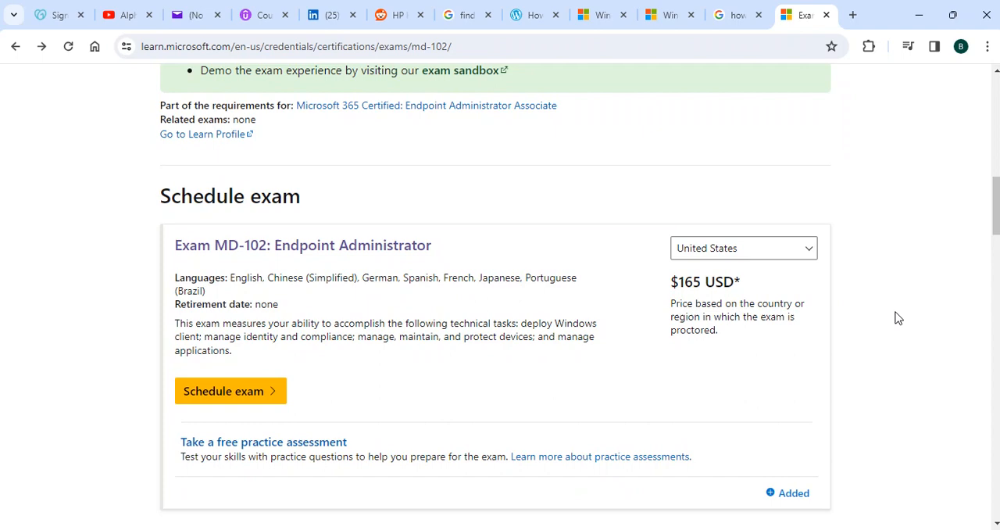
{"action": "scroll", "scroll_direction": "down", "scroll_amount": 3}
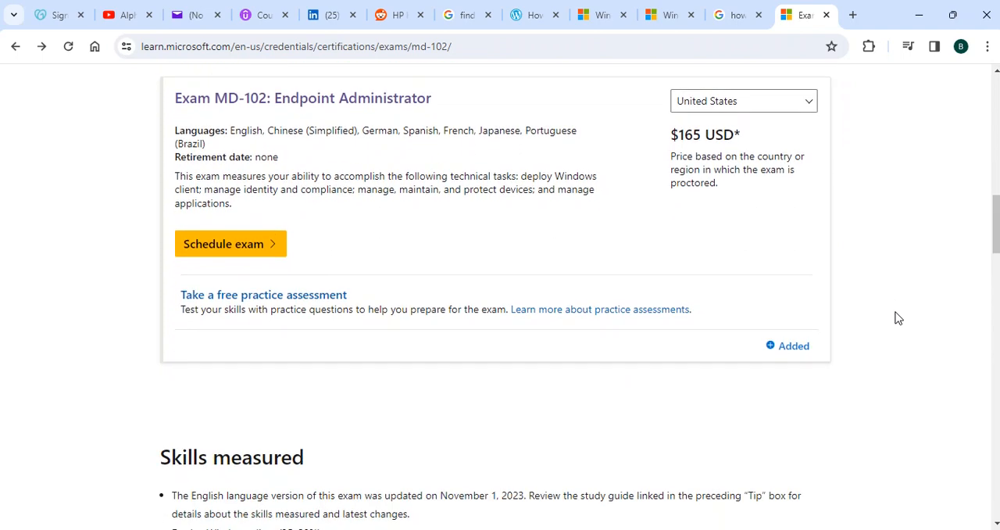
Reveal all four MD-102 skill domains with their percentage weightings
{"action": "scroll", "scroll_direction": "down", "scroll_amount": 3}
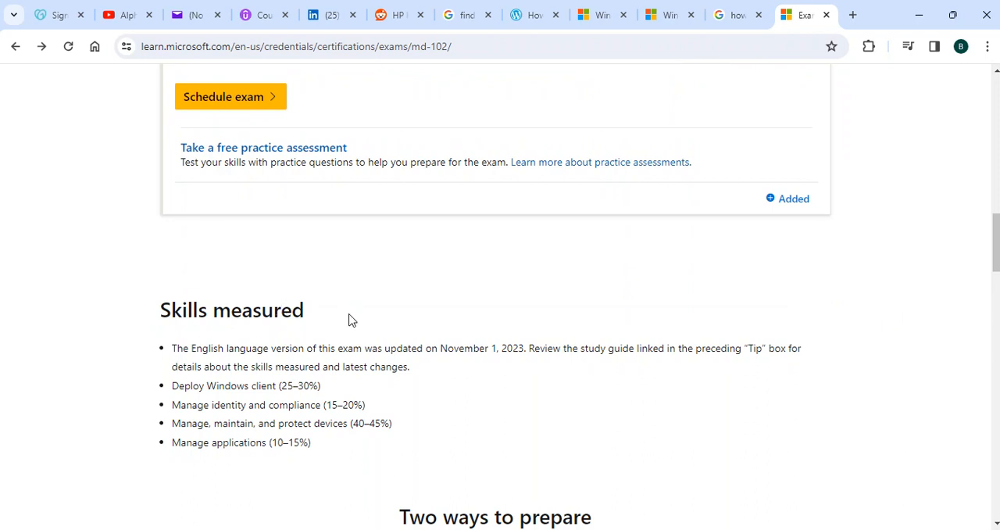
{"action": "mouse_move", "coordinate": [424, 320]}
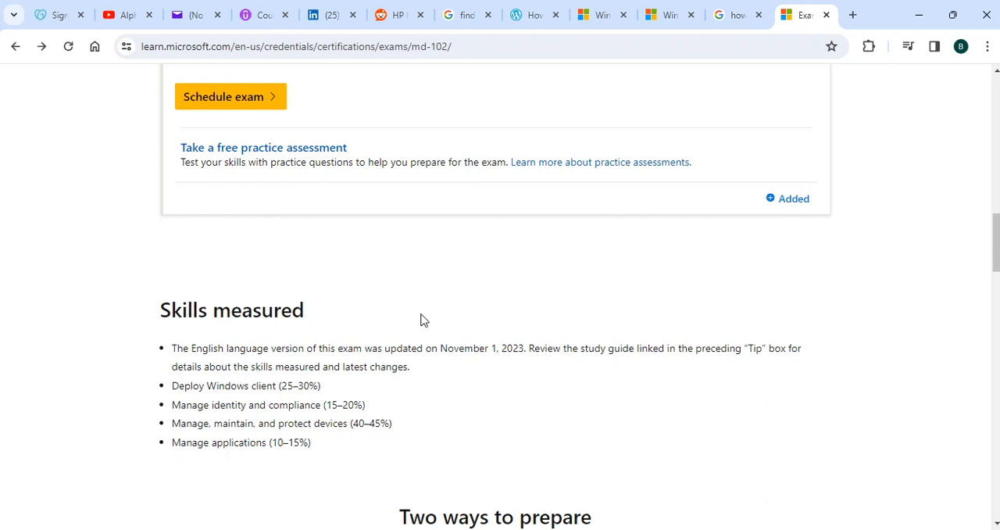
Check the YouTube score report's section chart, then return to the MD-102 Skills measured list
{"action": "left_click", "coordinate": [125, 15]}
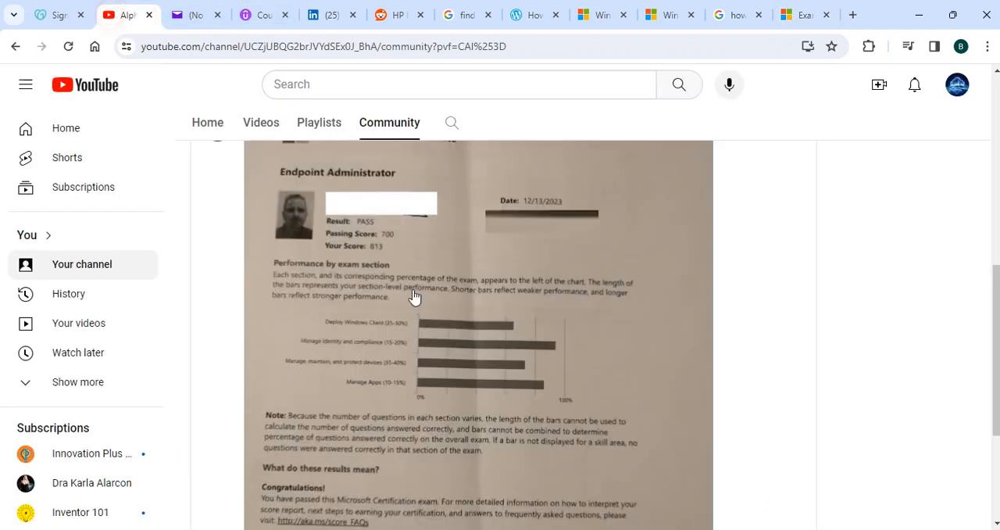
{"action": "mouse_move", "coordinate": [509, 364]}
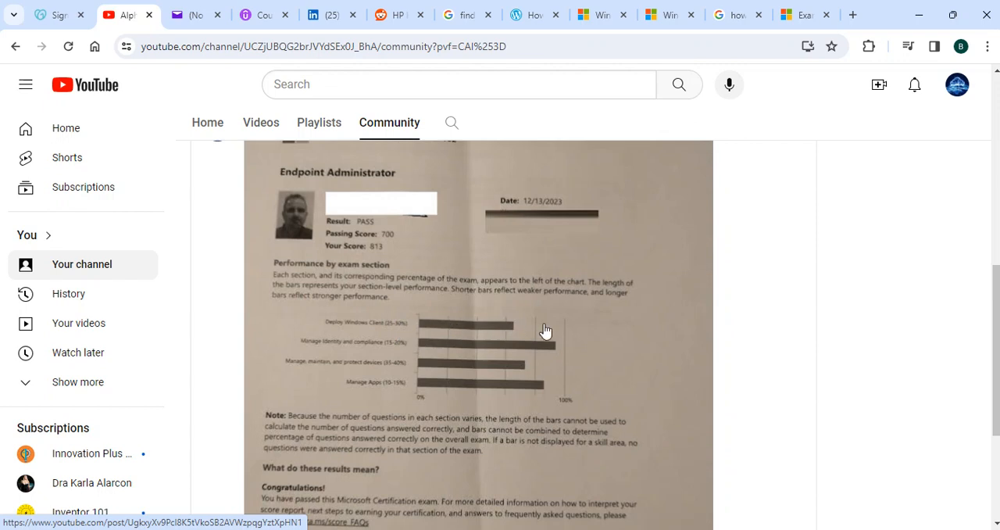
{"action": "mouse_move", "coordinate": [535, 372]}
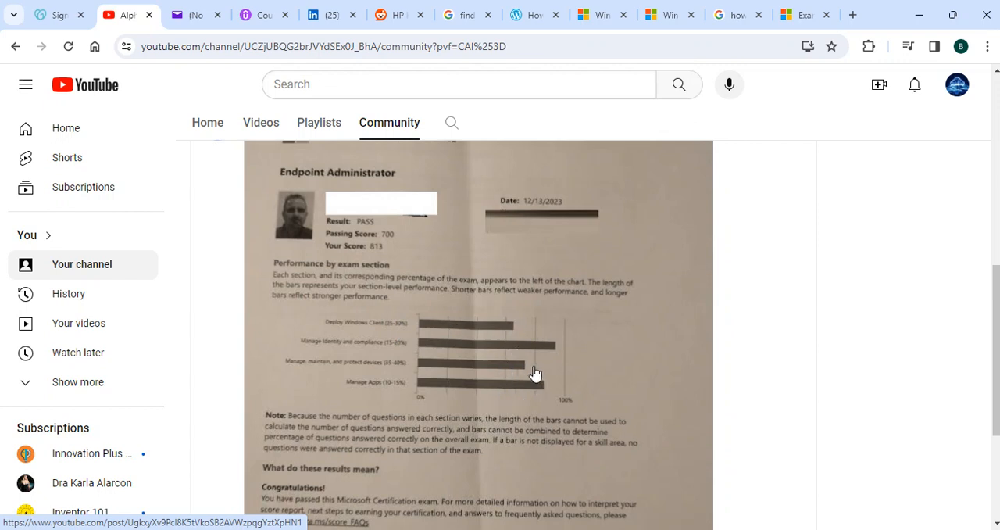
{"action": "mouse_move", "coordinate": [538, 350]}
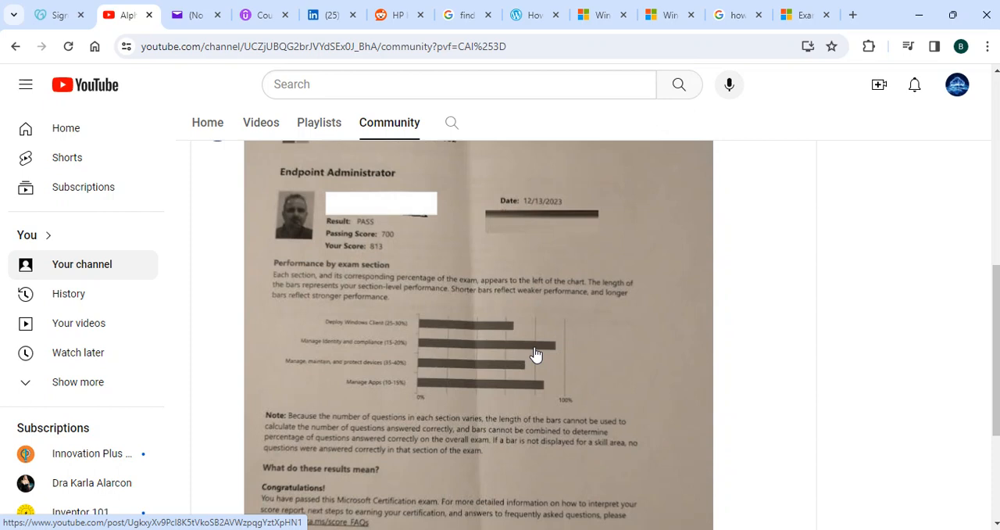
{"action": "left_click", "coordinate": [797, 14]}
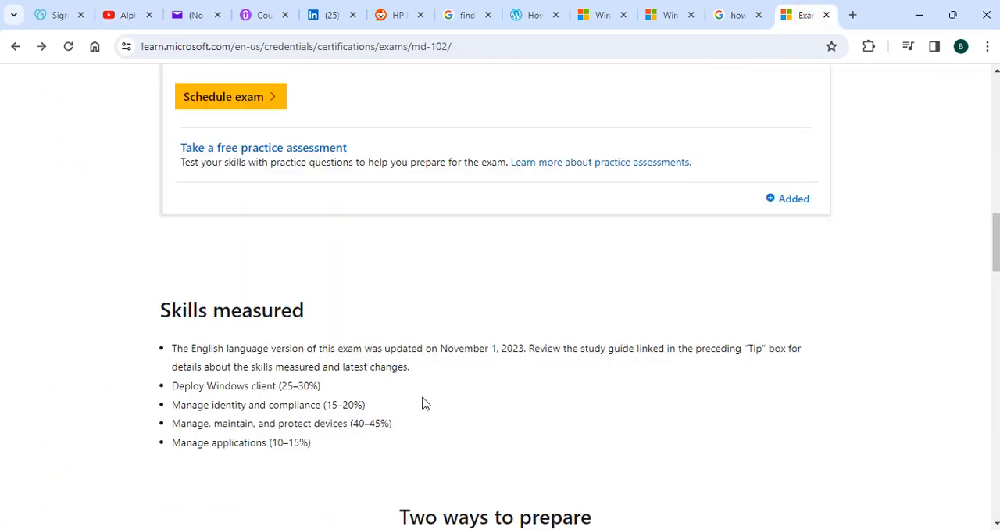
{"action": "mouse_move", "coordinate": [207, 418]}
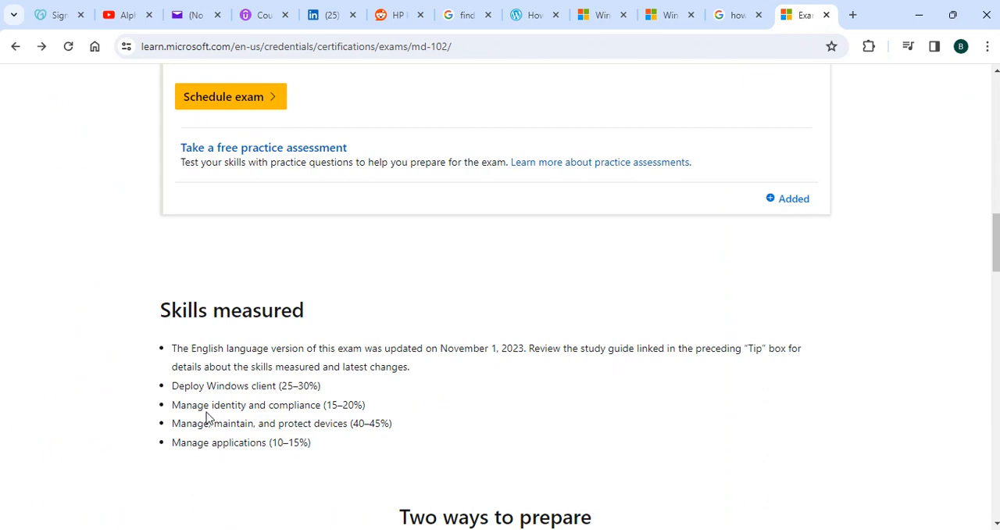
{"action": "mouse_move", "coordinate": [369, 405]}
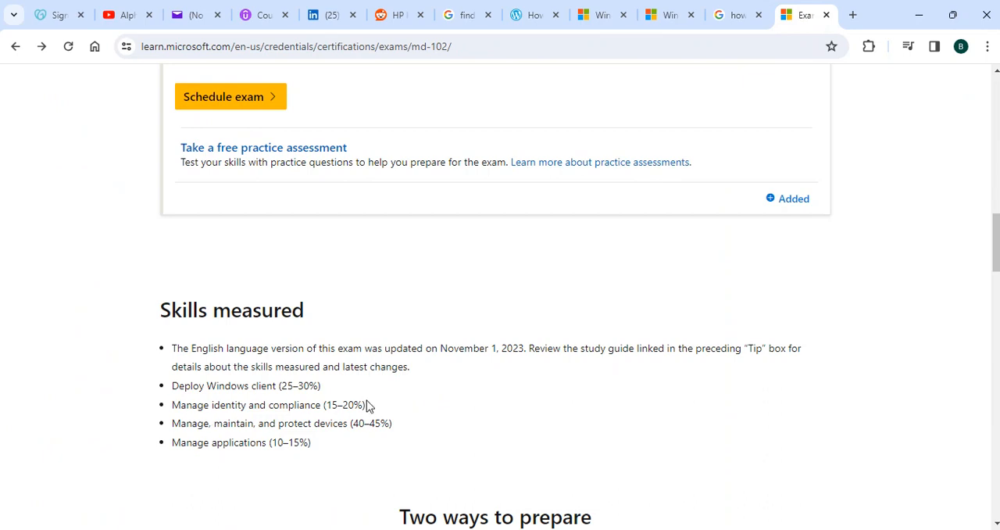
Scroll to Two ways to prepare, starting with the Explore endpoint management learning path
{"action": "scroll", "scroll_direction": "down", "scroll_amount": 3}
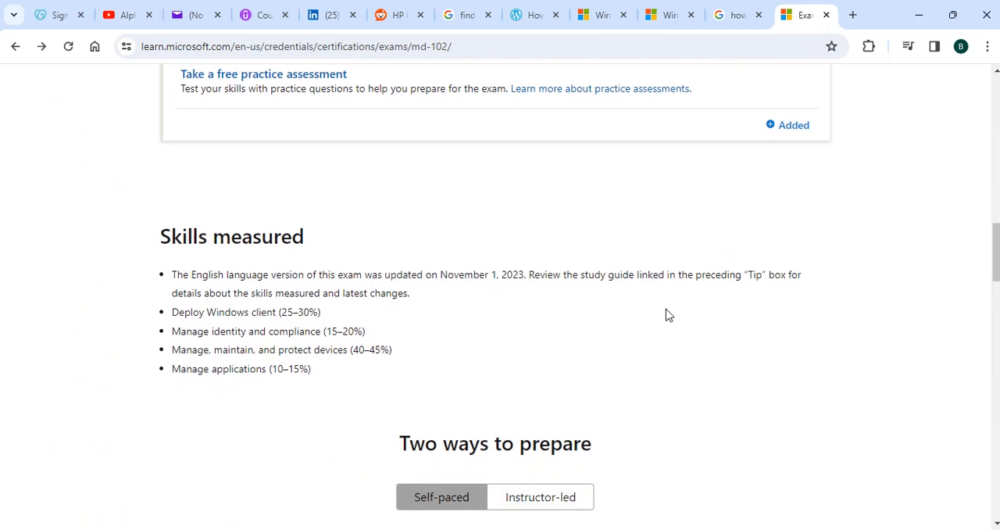
{"action": "scroll", "scroll_direction": "down", "scroll_amount": 3}
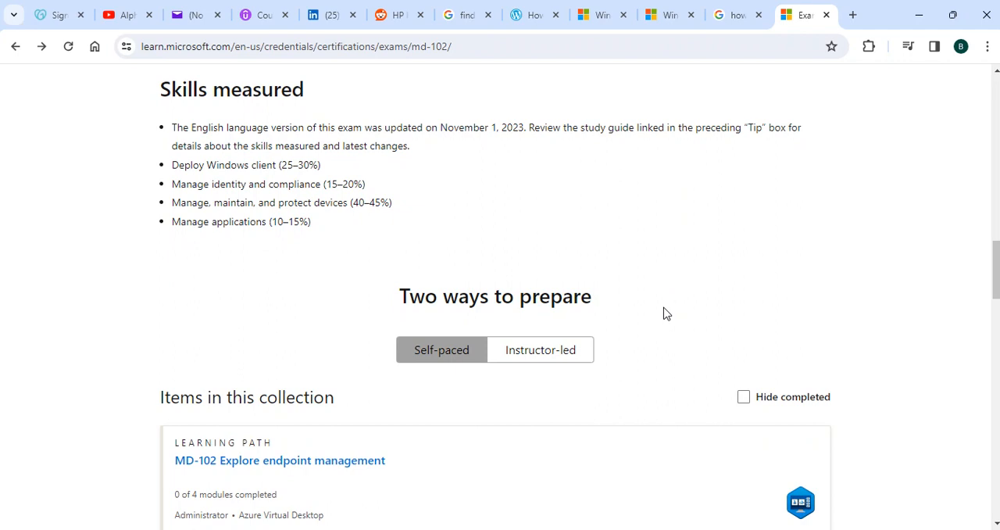
{"action": "mouse_move", "coordinate": [683, 299]}
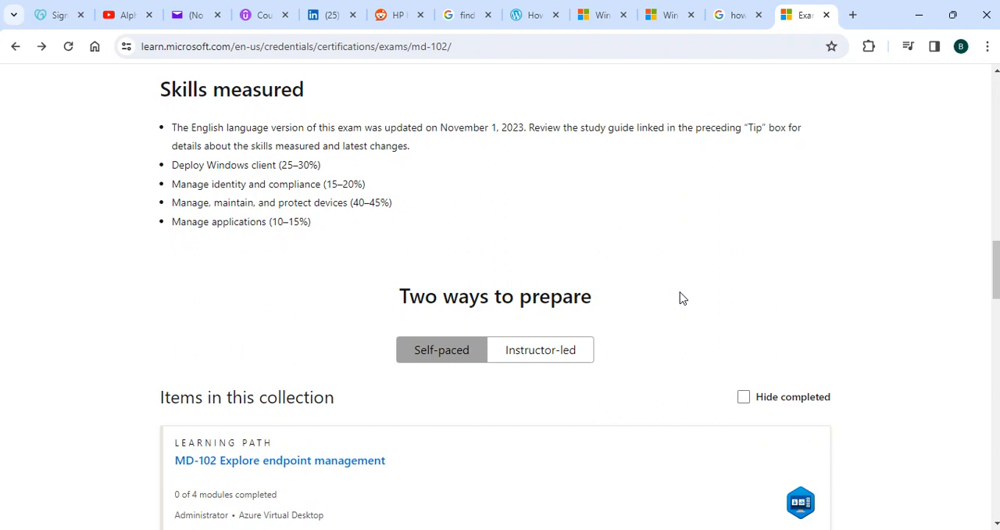
{"action": "mouse_move", "coordinate": [796, 223]}
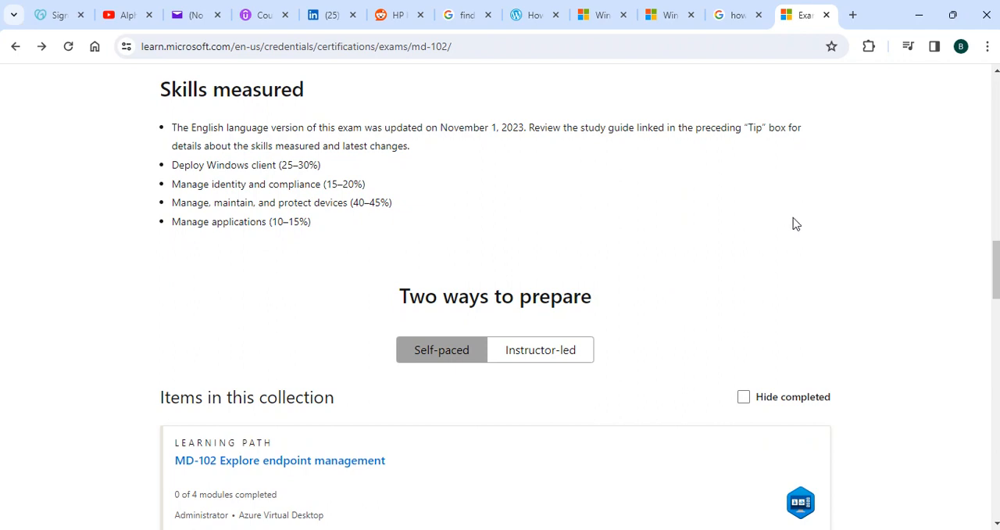
{"action": "mouse_move", "coordinate": [803, 229]}
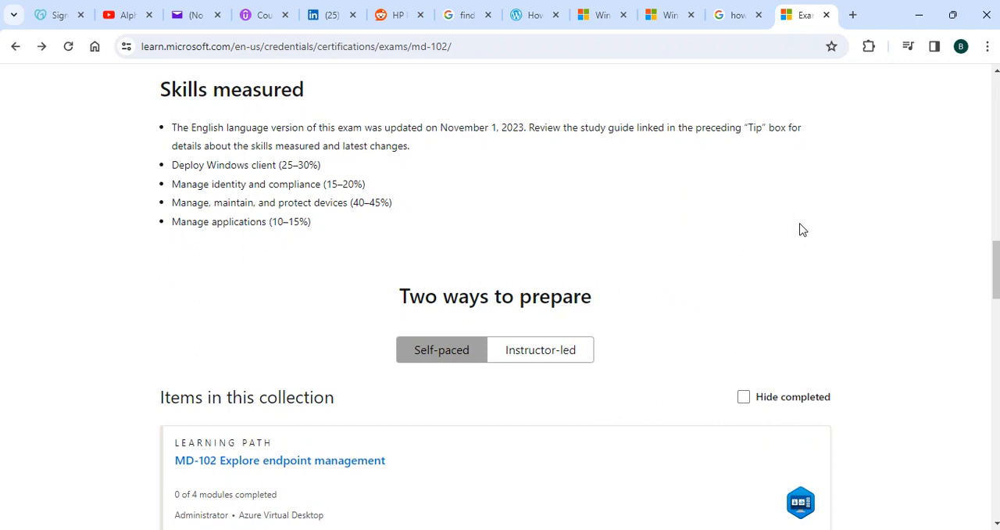
{"action": "mouse_move", "coordinate": [753, 238]}
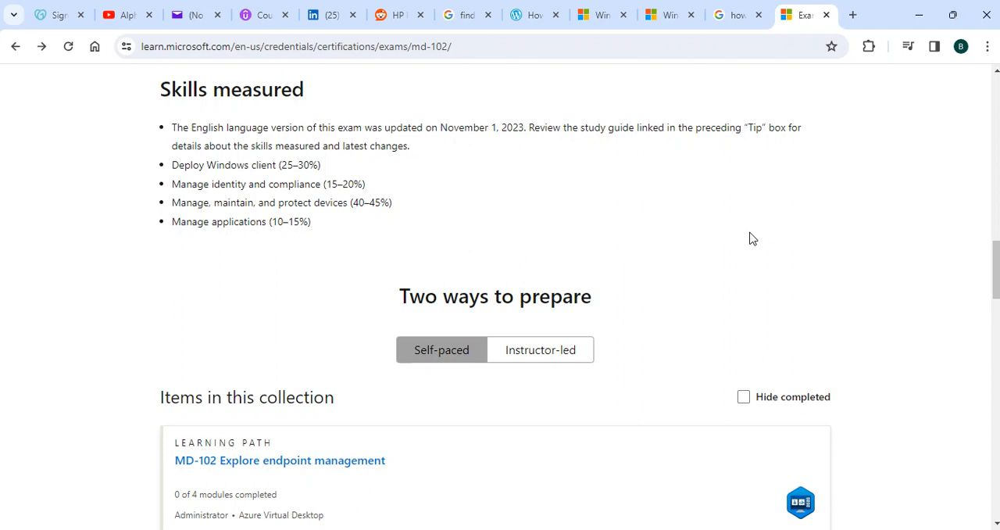
{"action": "mouse_move", "coordinate": [703, 242]}
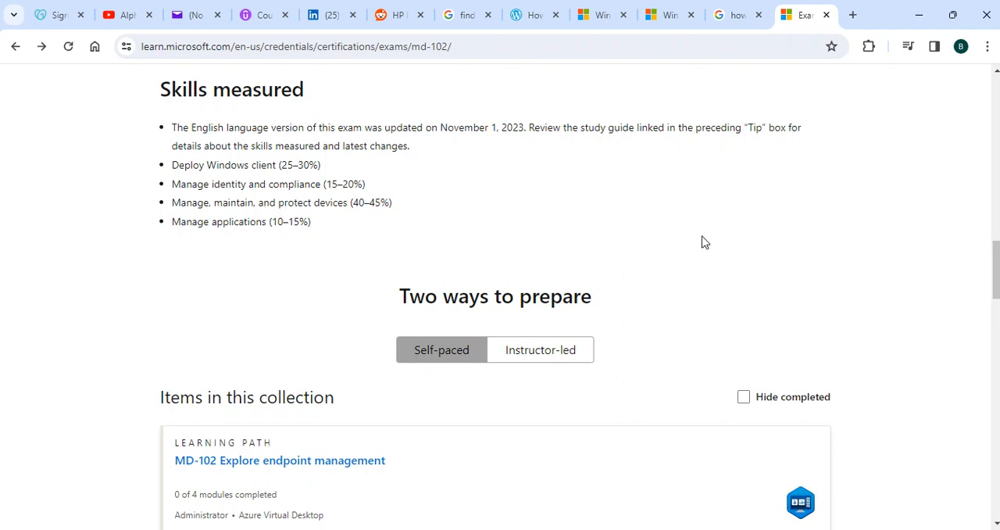
{"action": "scroll", "scroll_direction": "down", "scroll_amount": 3}
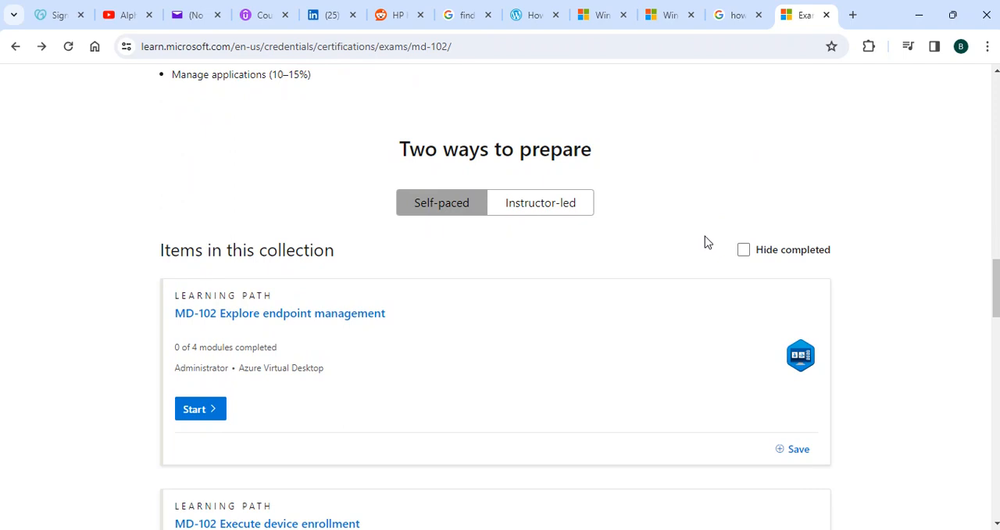
{"action": "mouse_move", "coordinate": [719, 241]}
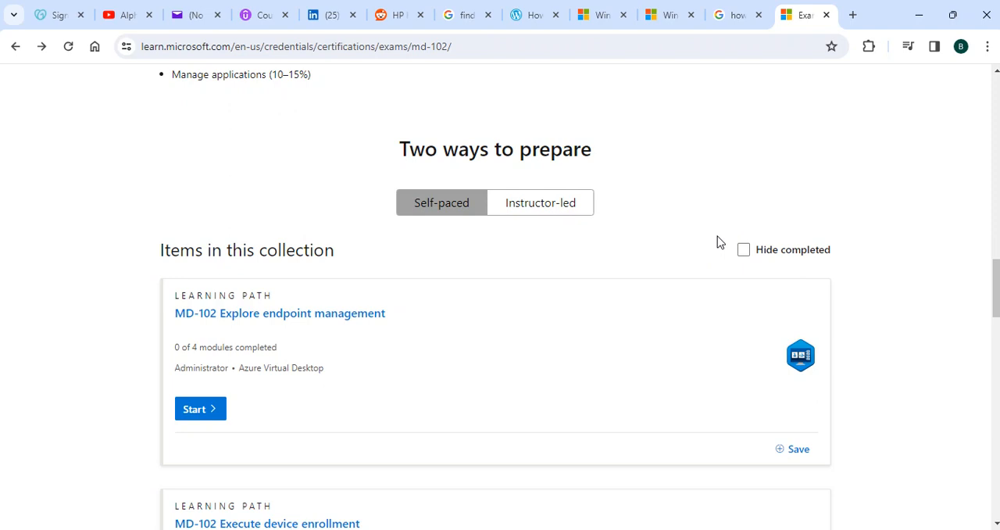
{"action": "mouse_move", "coordinate": [692, 200]}
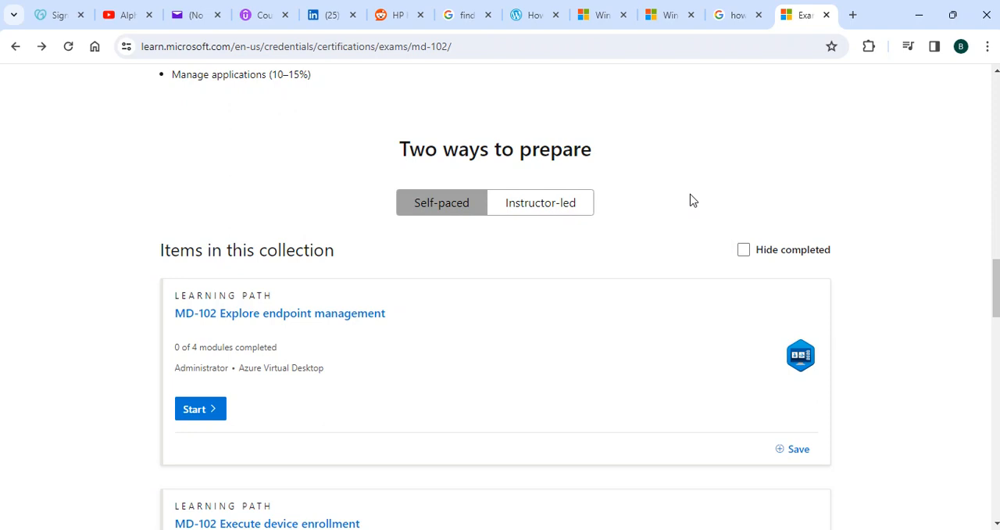
{"action": "mouse_move", "coordinate": [884, 183]}
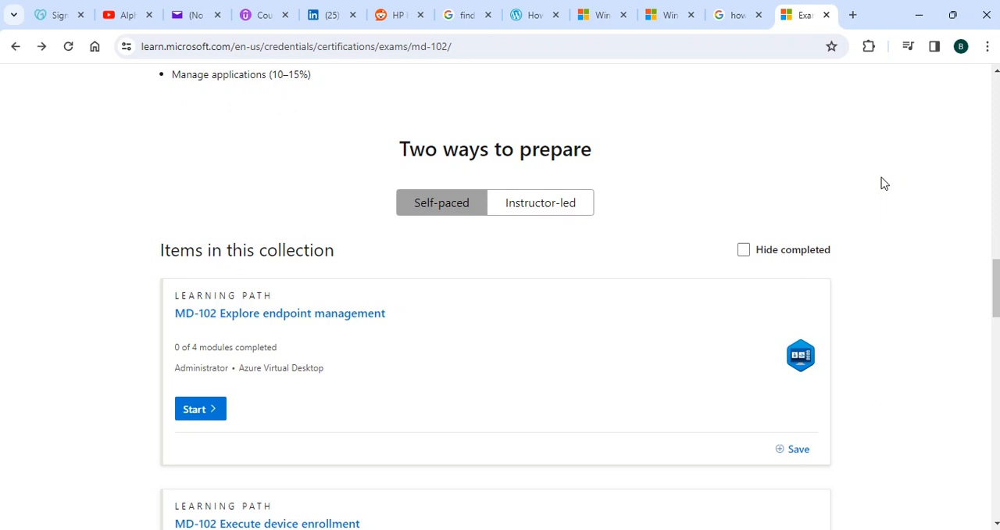
Scroll through the remaining MD-102 learning paths and back up to the exam's top banner
{"action": "scroll", "scroll_direction": "down", "scroll_amount": 3}
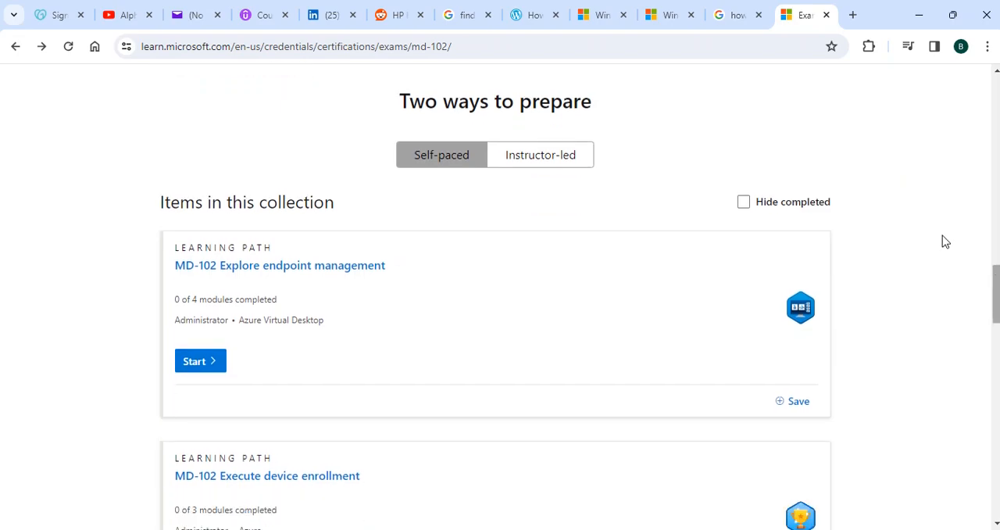
{"action": "scroll", "scroll_direction": "down", "scroll_amount": 3}
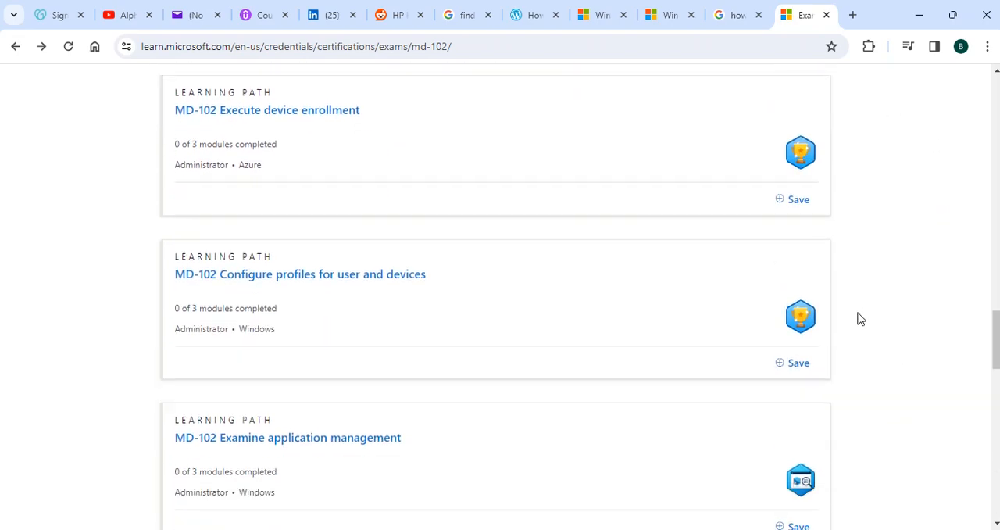
{"action": "scroll", "scroll_direction": "up", "scroll_amount": 3}
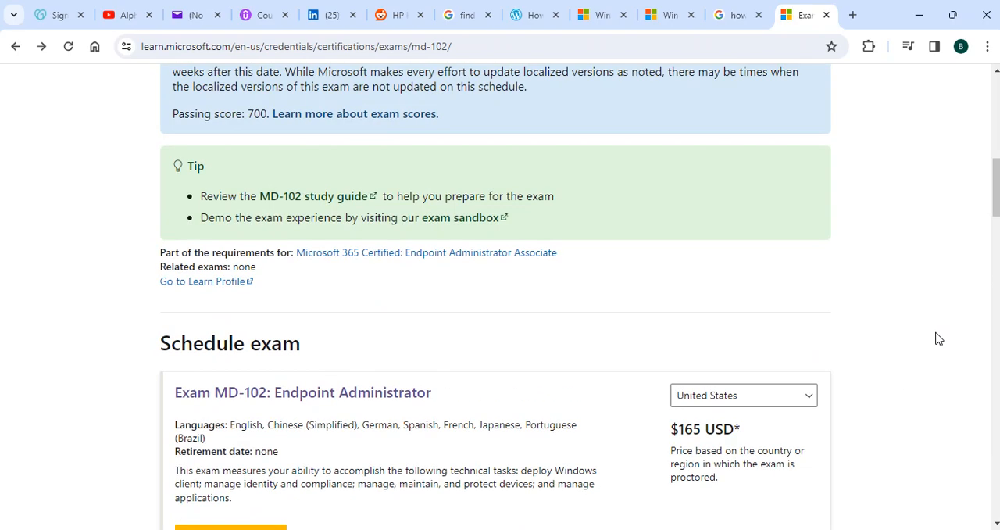
{"action": "scroll", "scroll_direction": "up", "scroll_amount": 3}
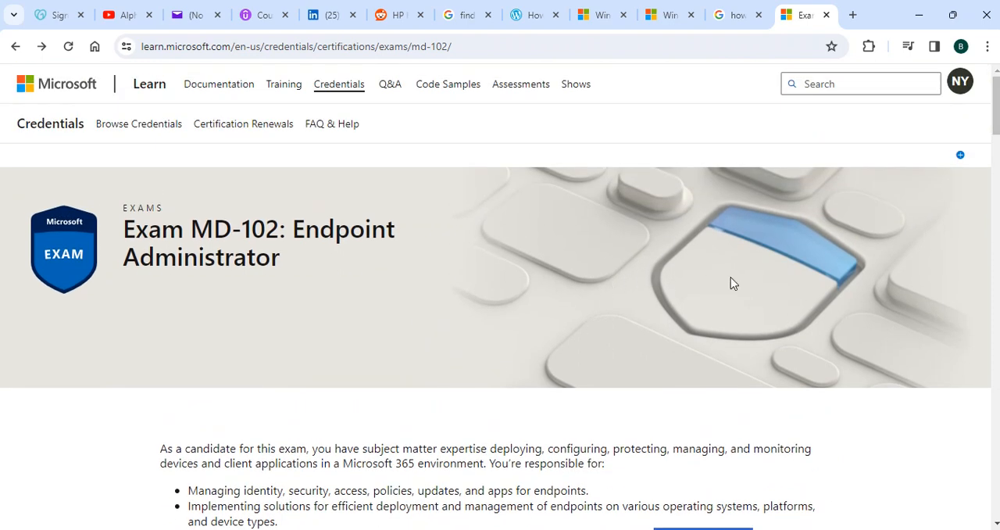
{"action": "mouse_move", "coordinate": [737, 282]}
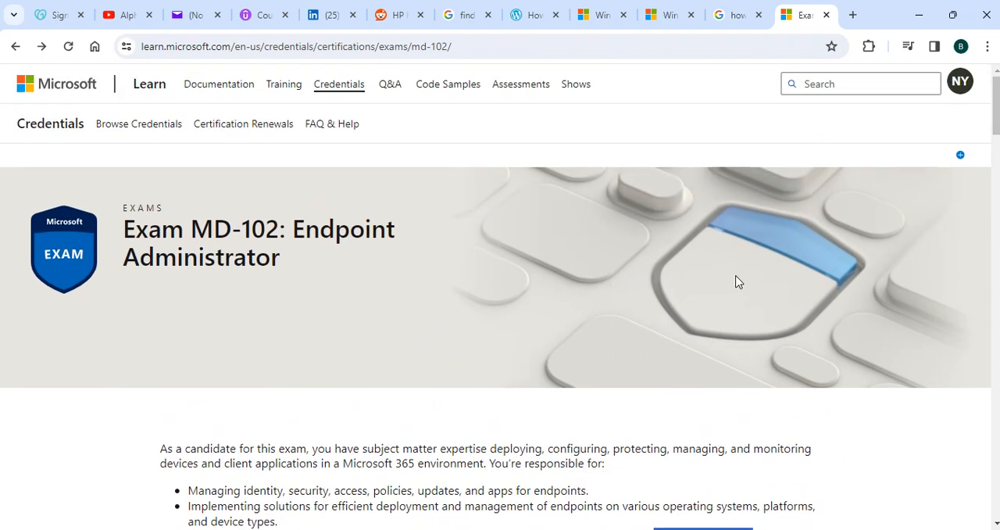
{"action": "scroll", "scroll_direction": "down", "scroll_amount": 3}
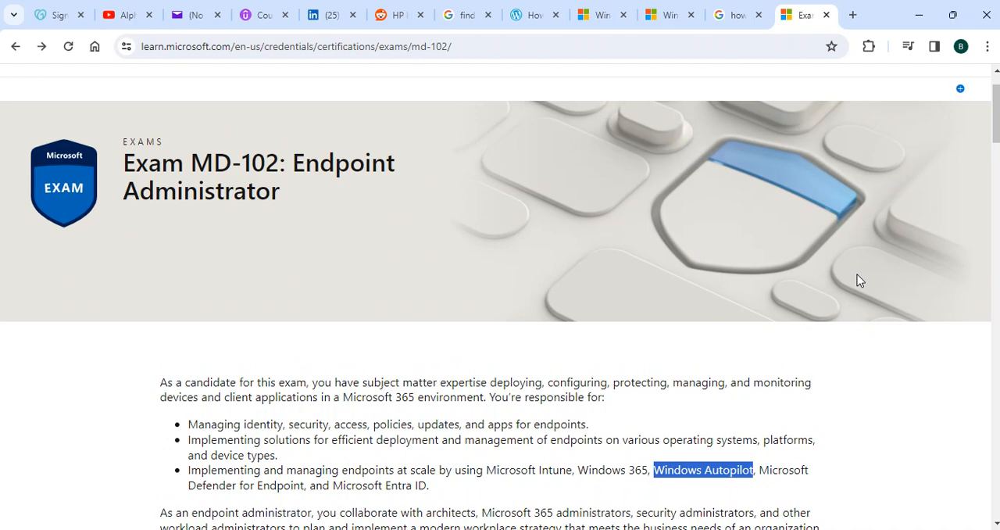
{"action": "scroll", "scroll_direction": "down", "scroll_amount": 3}
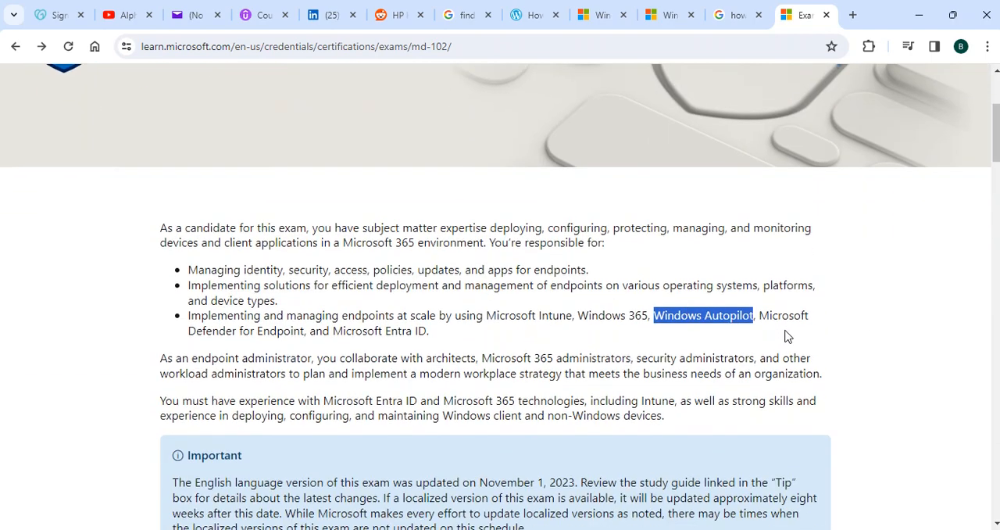
{"action": "mouse_move", "coordinate": [697, 350]}
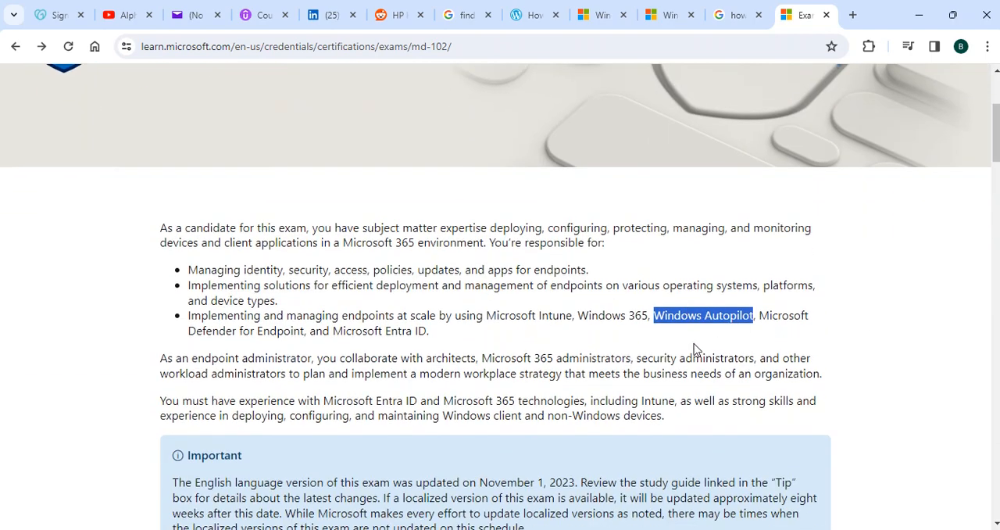
{"action": "scroll", "scroll_direction": "down", "scroll_amount": 3}
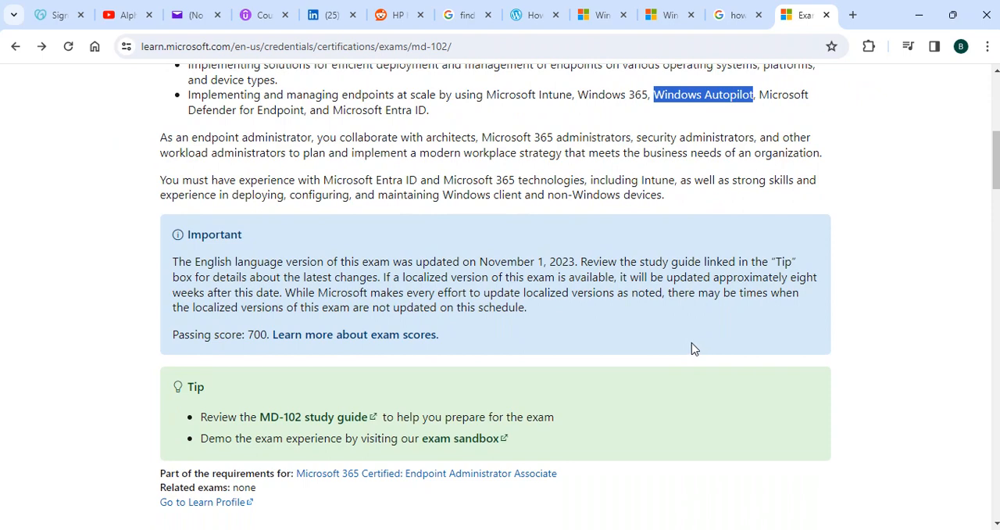
{"action": "mouse_move", "coordinate": [761, 349]}
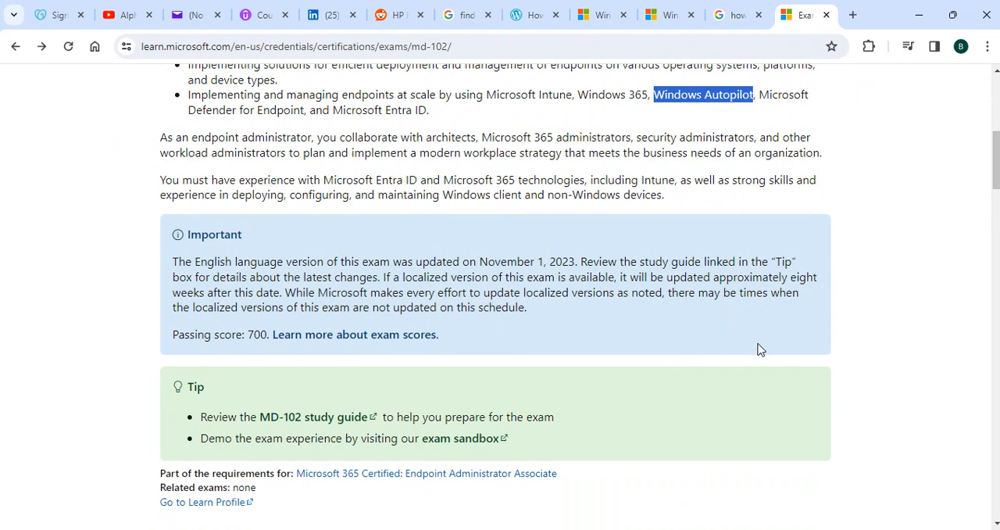
{"action": "scroll", "scroll_direction": "up", "scroll_amount": 3}
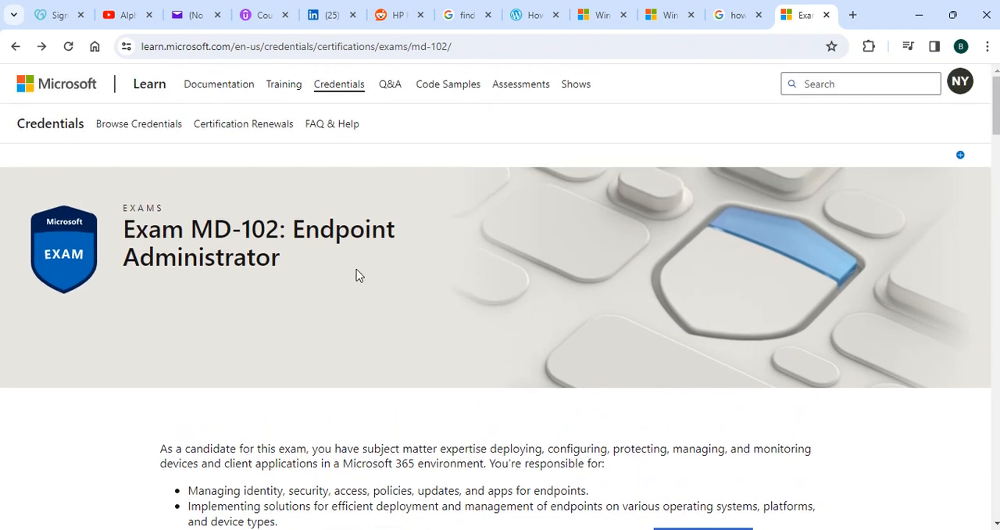
{"action": "mouse_move", "coordinate": [412, 266]}
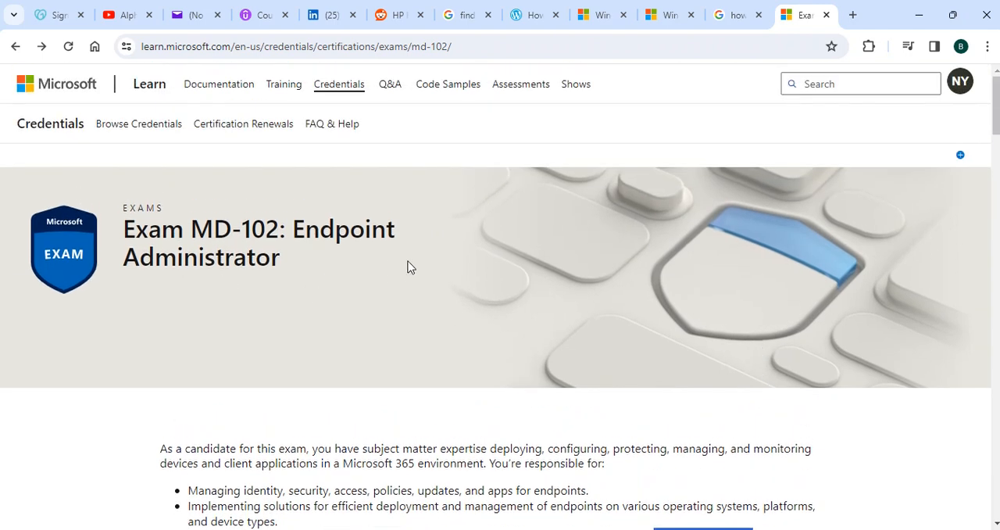